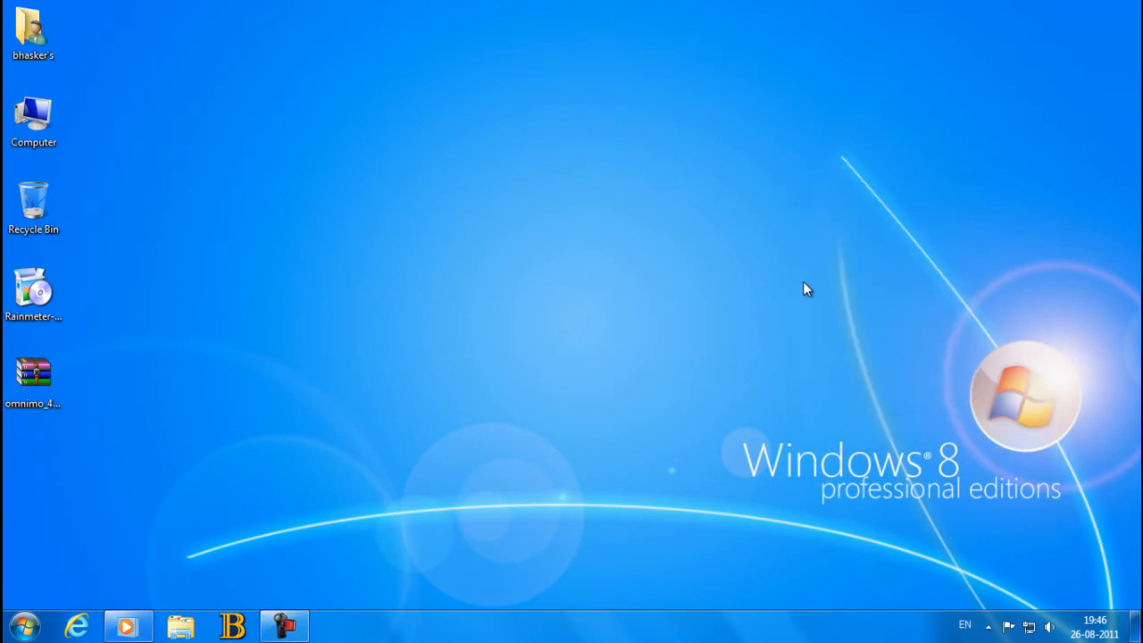
mouse_move(800, 293)
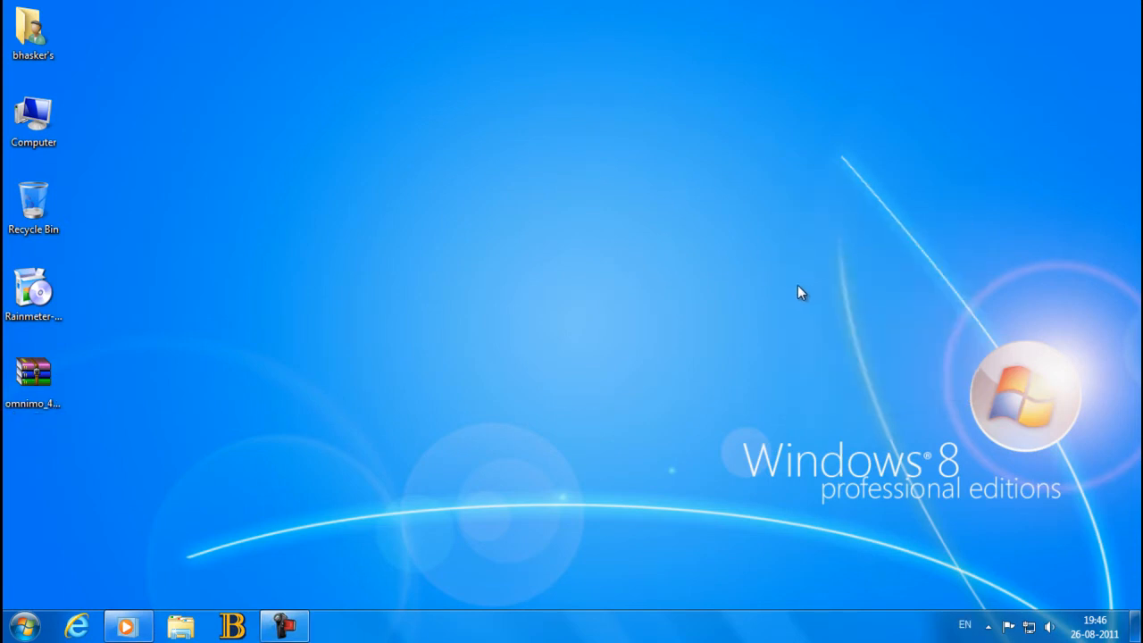
Step: Install Rainmeter 2.0 as standard 32-bit into C:\Program Files\Rainmeter and run it on finish
click(32, 200)
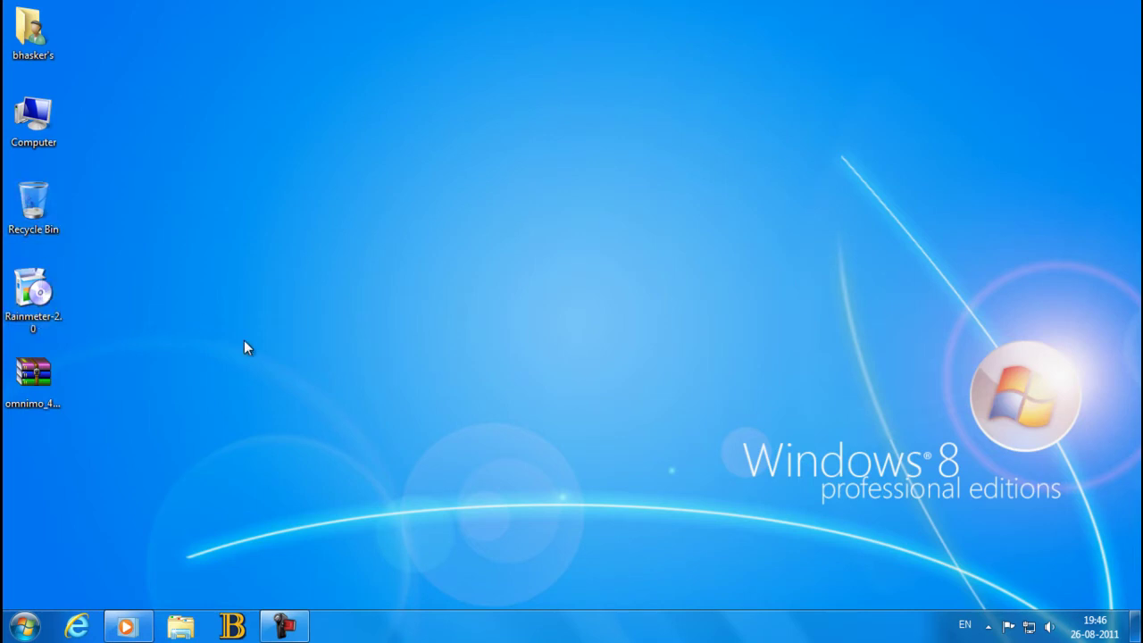
double_click(32, 295)
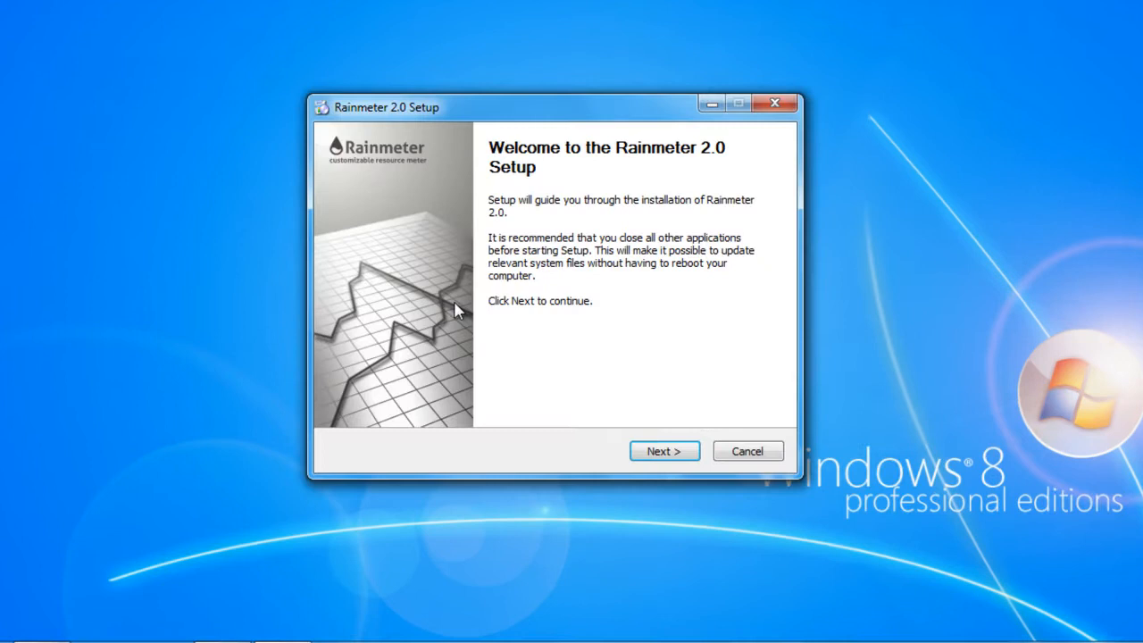
click(664, 451)
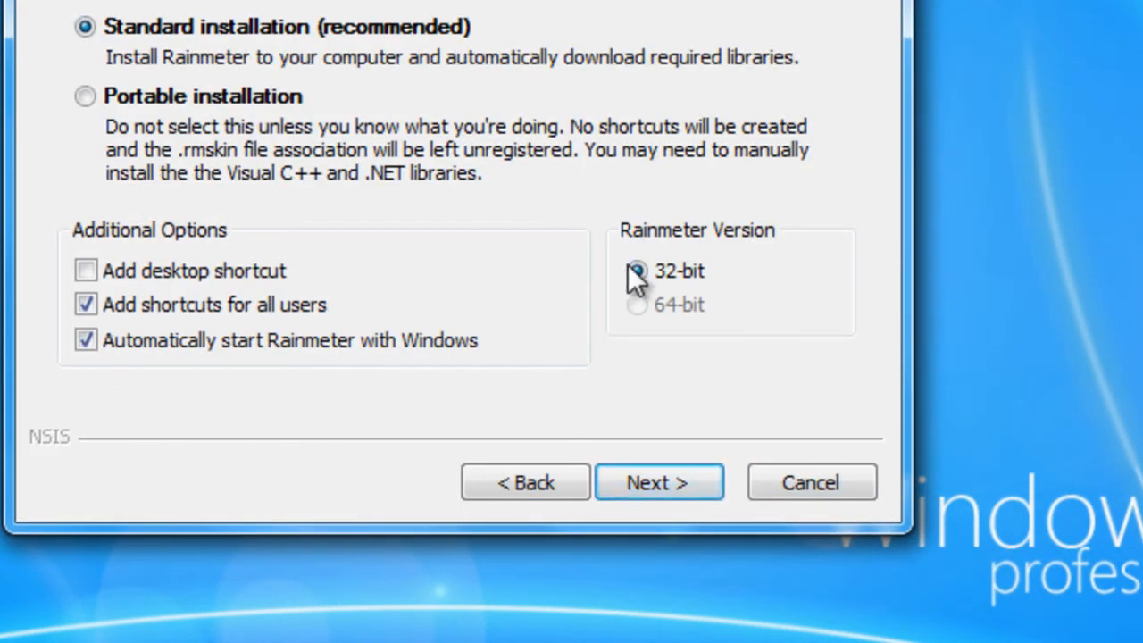
click(659, 482)
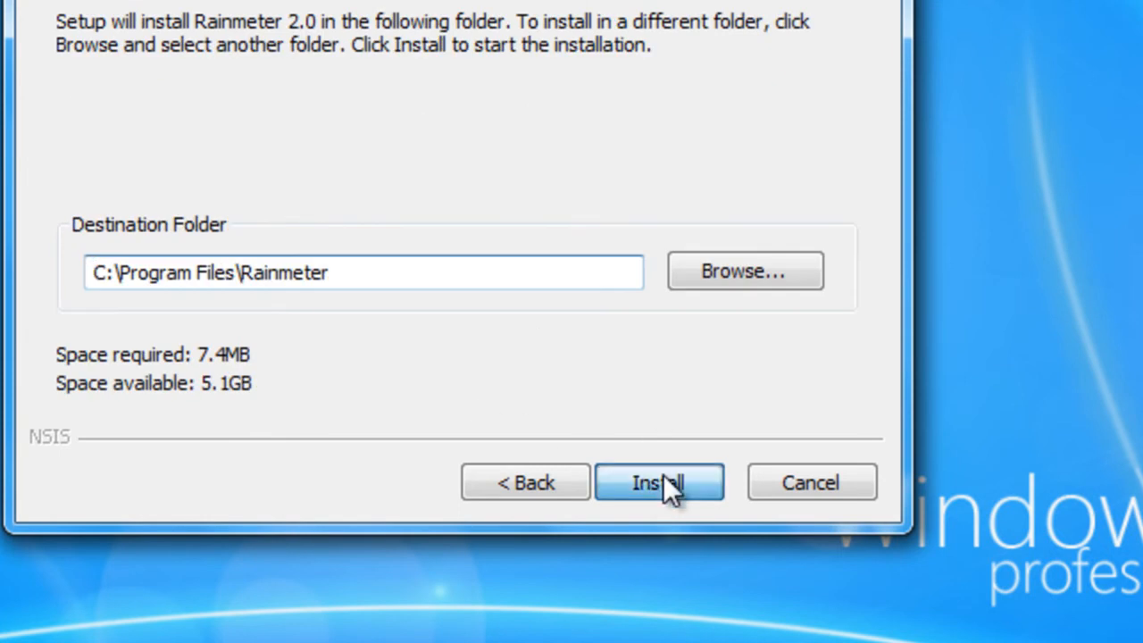
click(659, 482)
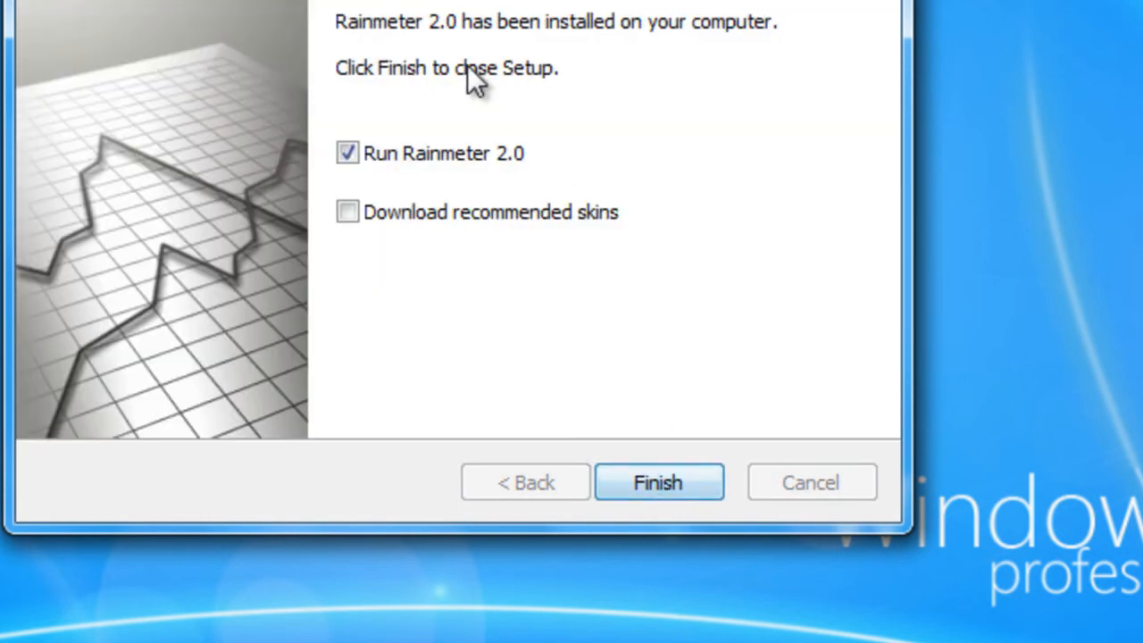
click(658, 482)
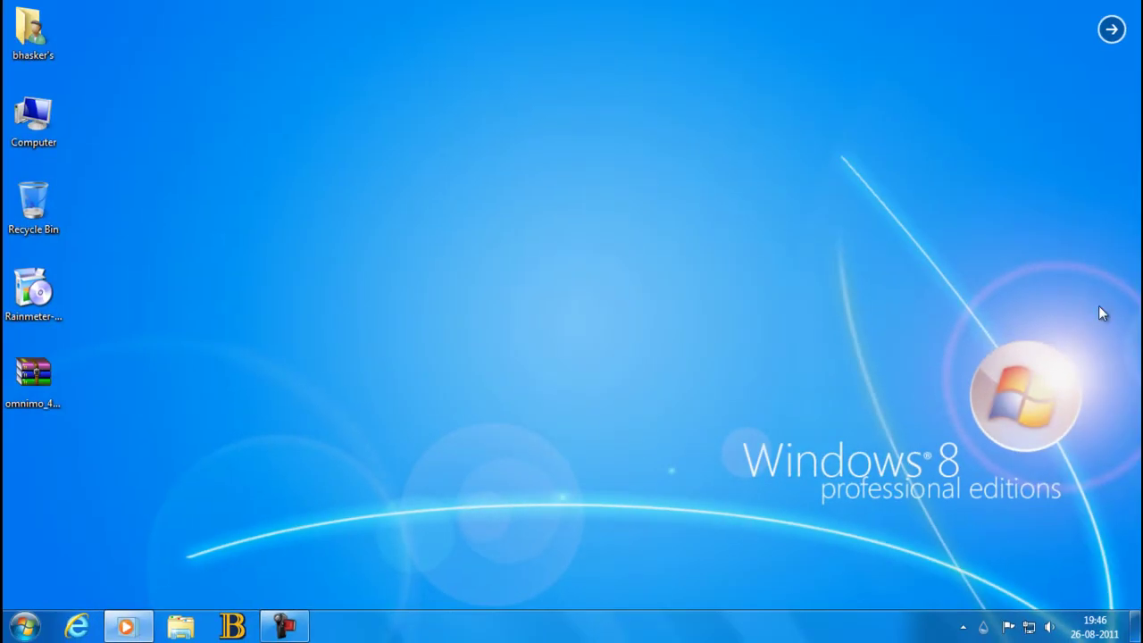
Step: Launch the SETUP.rmskin package from the Omnimo 4.1 zip archive in WinRAR
right_click(1008, 627)
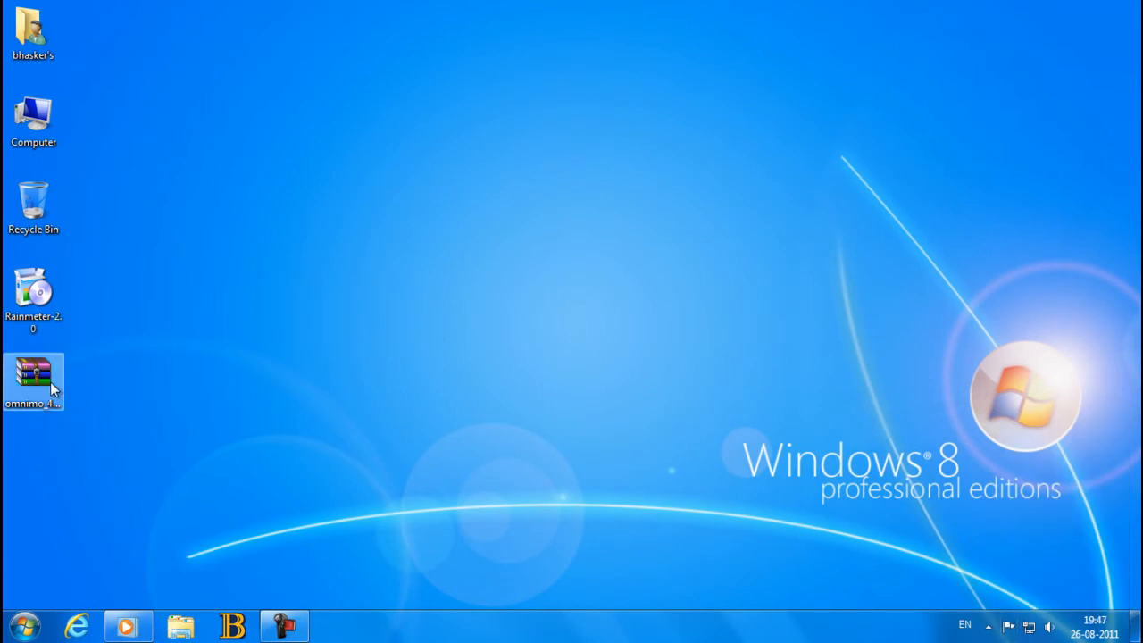
double_click(33, 378)
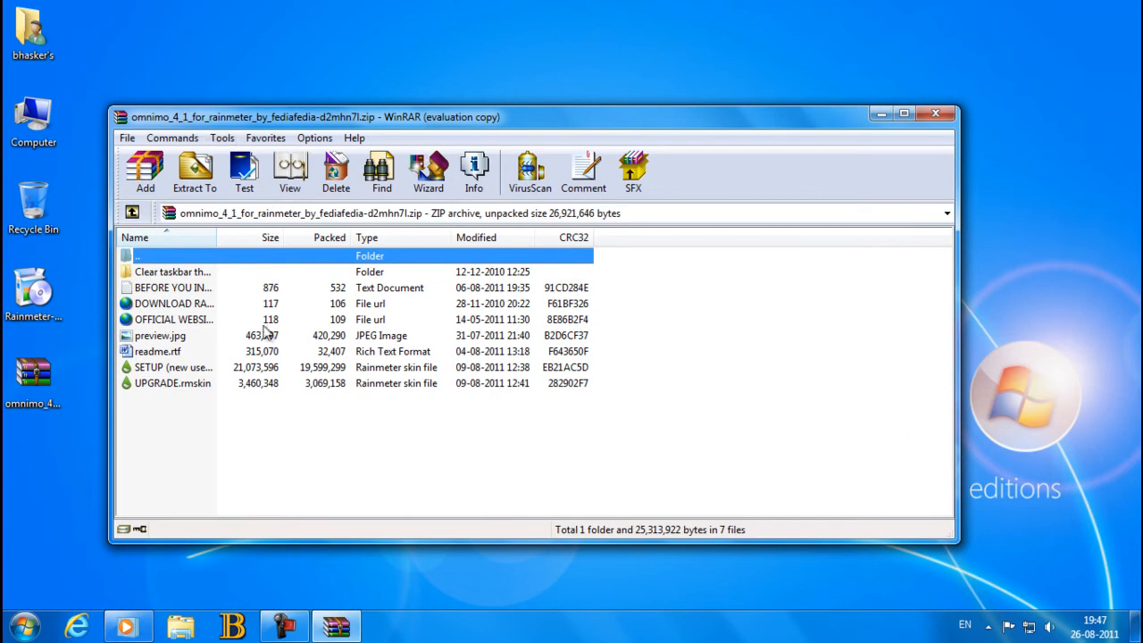
click(172, 368)
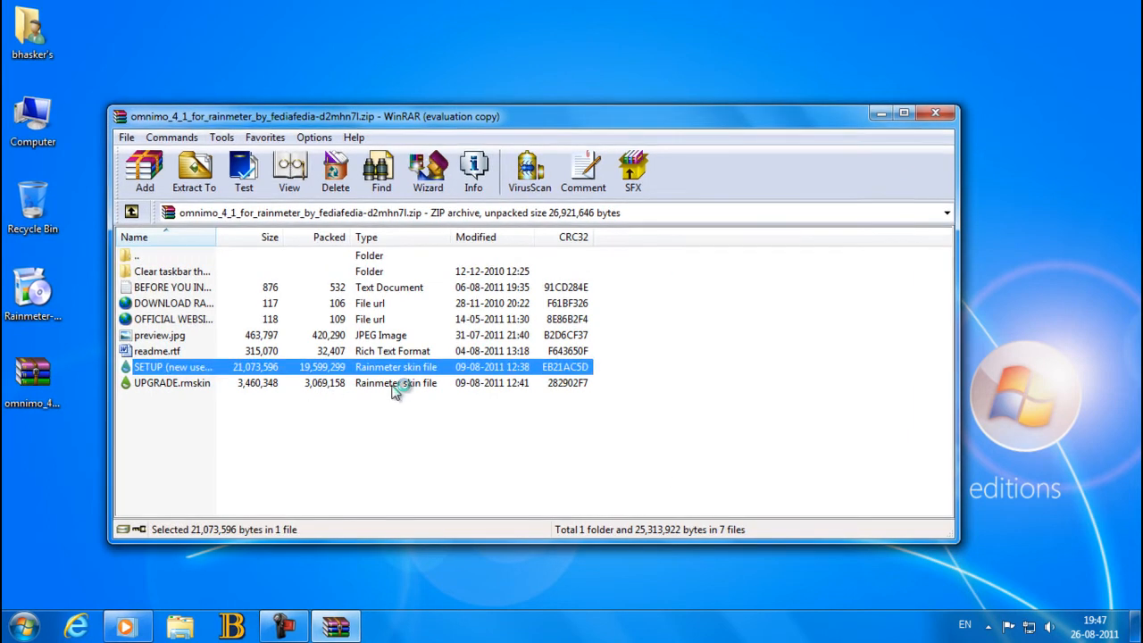
double_click(172, 368)
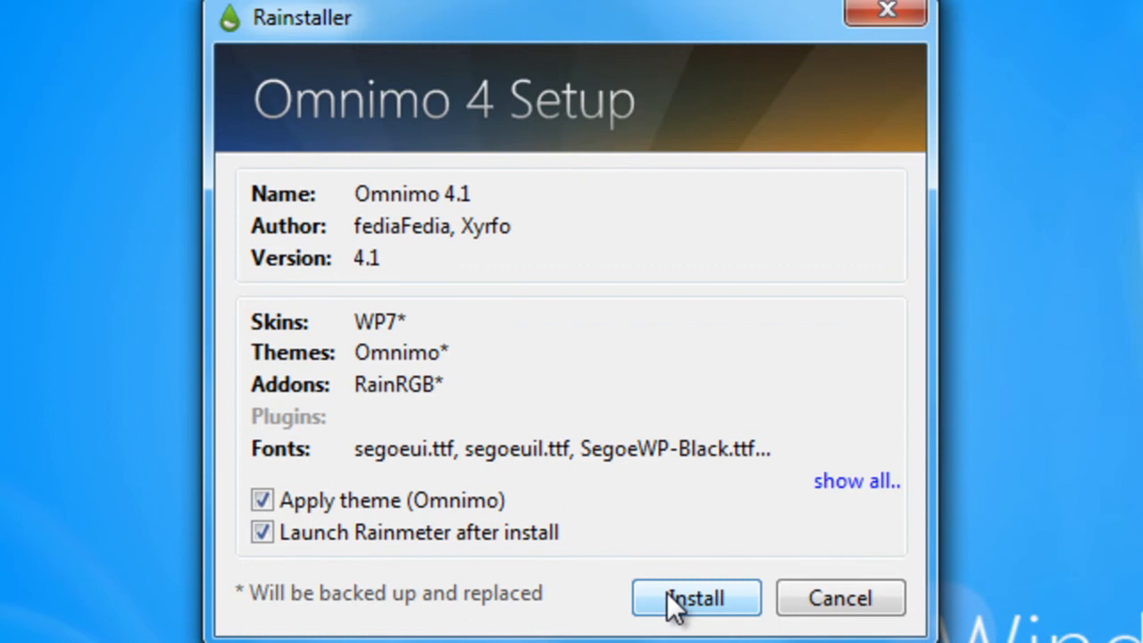
Step: Install Omnimo 4.1 with Apply theme and Launch Rainmeter left checked
click(696, 596)
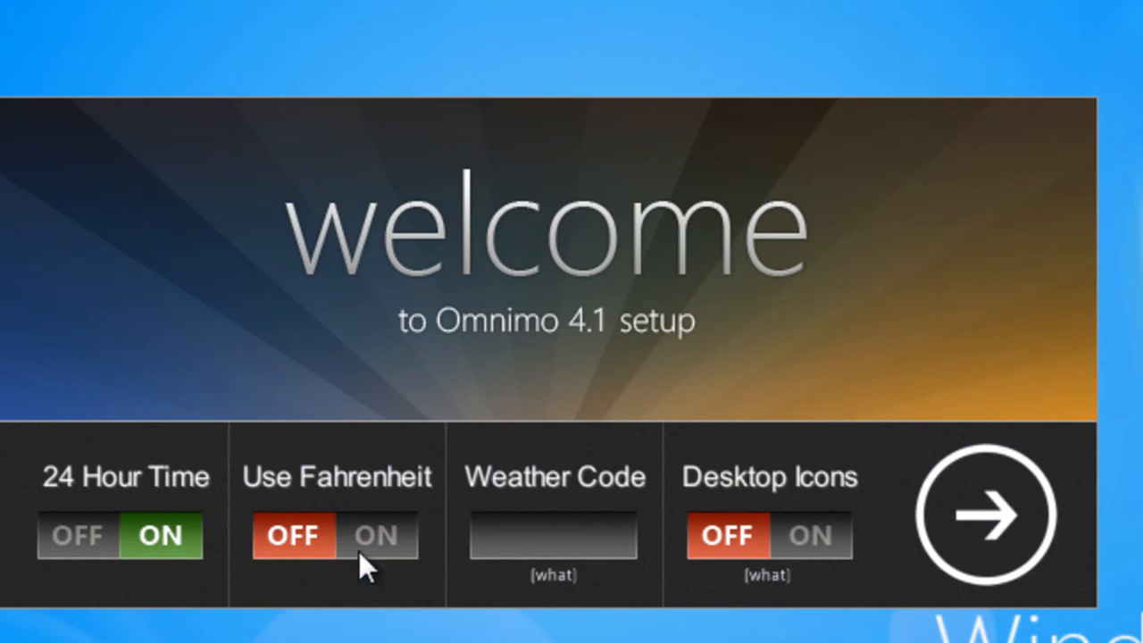
Step: Switch Fahrenheit and Desktop Icons on, choose English, and pick the Windows 8 Start Screen theme
click(375, 536)
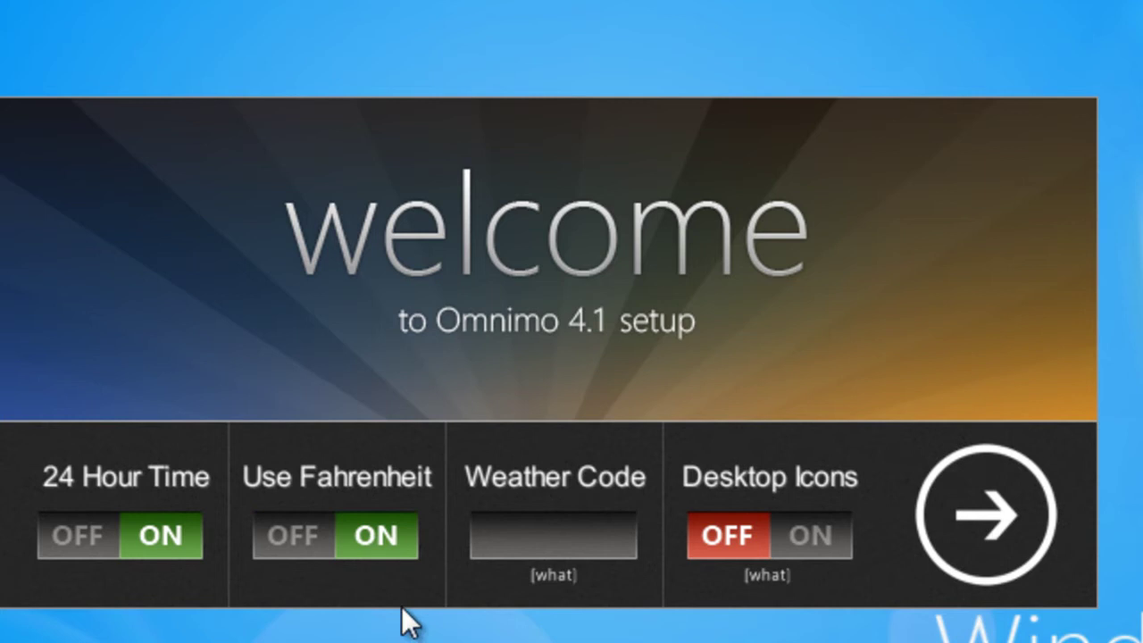
mouse_move(161, 545)
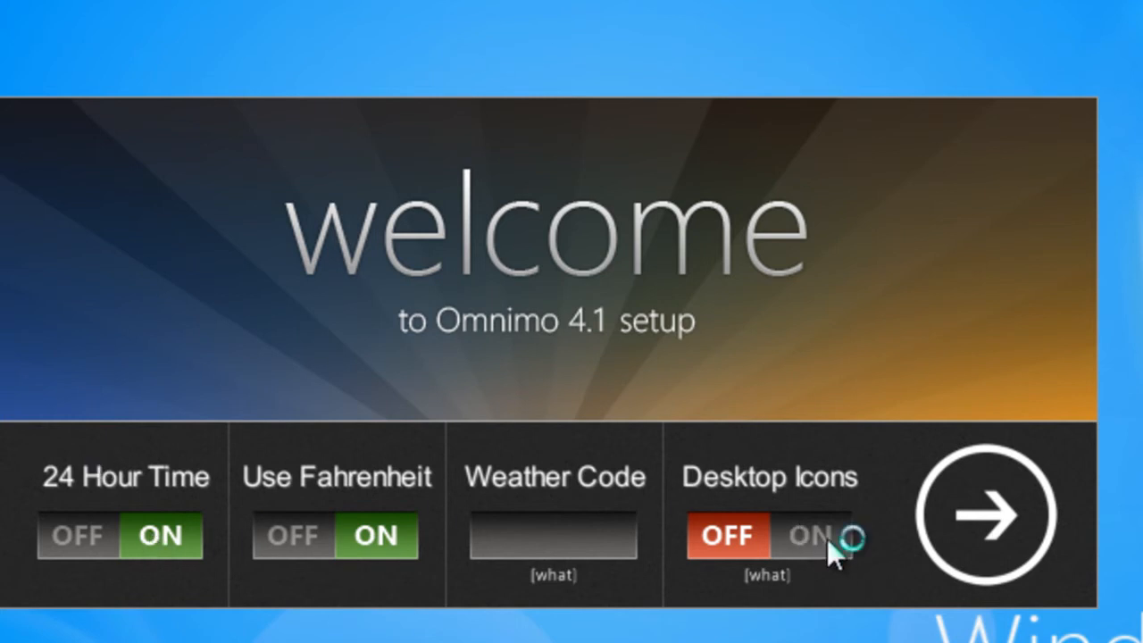
click(807, 536)
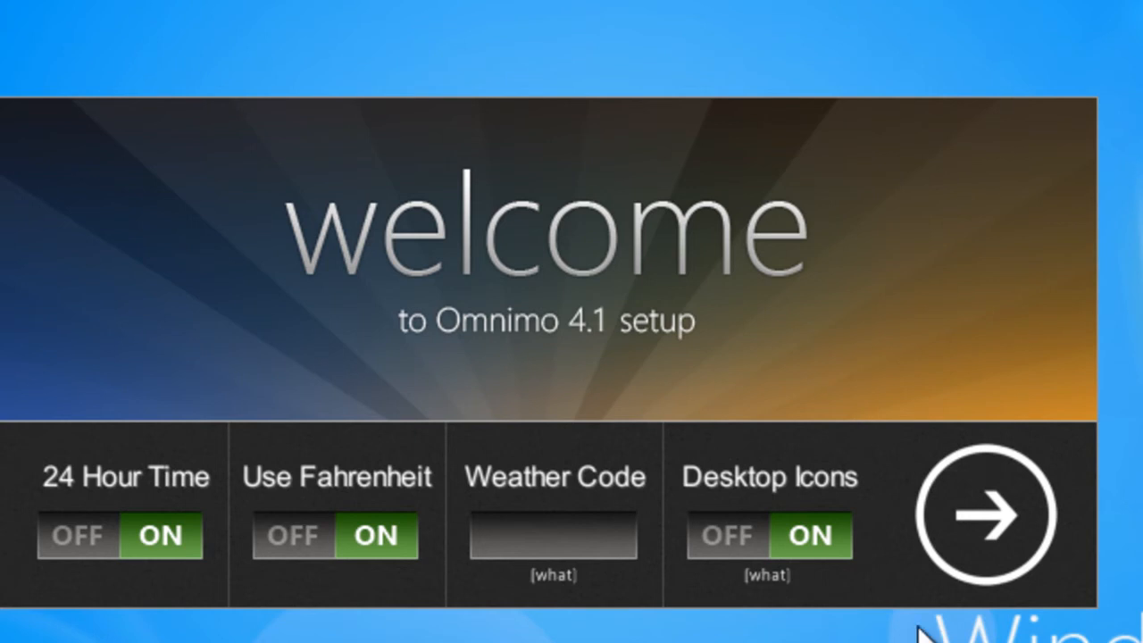
click(982, 515)
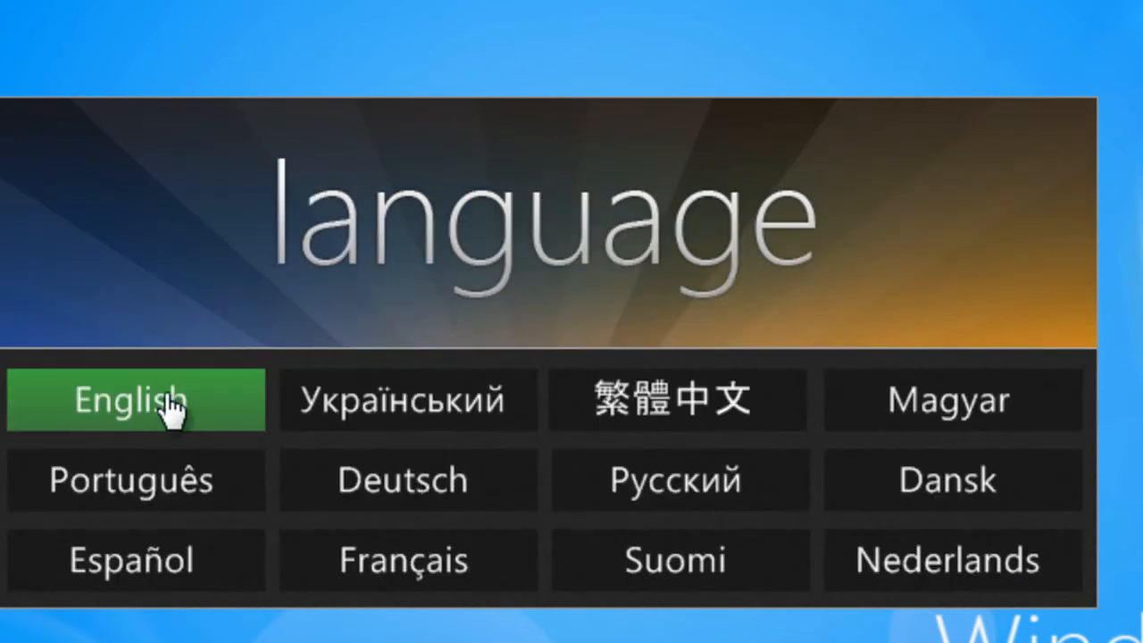
click(135, 400)
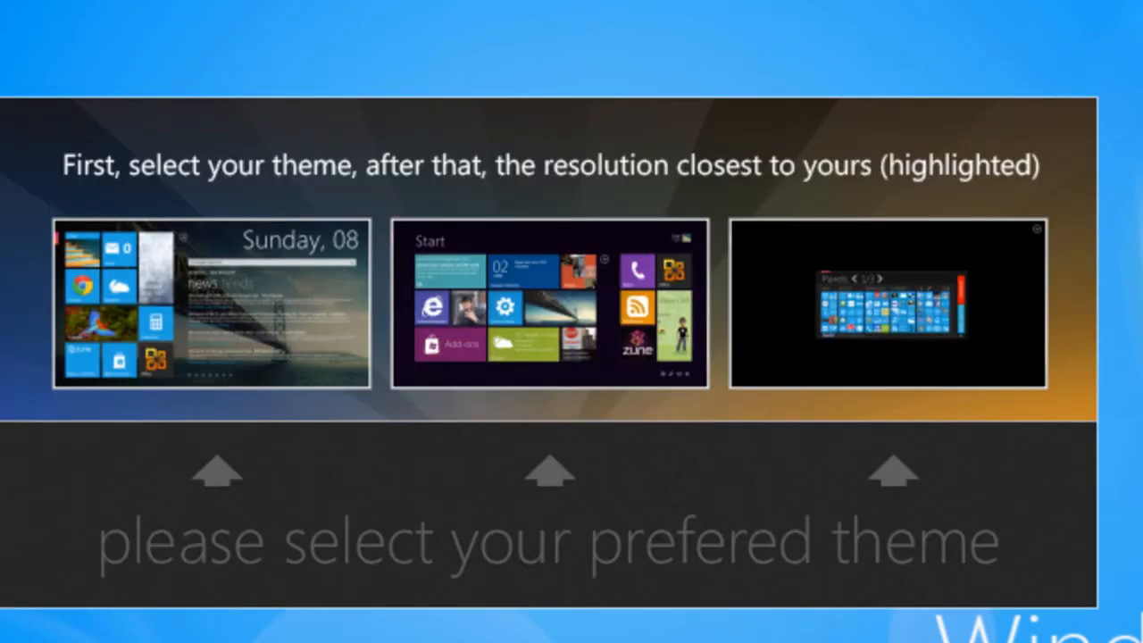
mouse_move(572, 322)
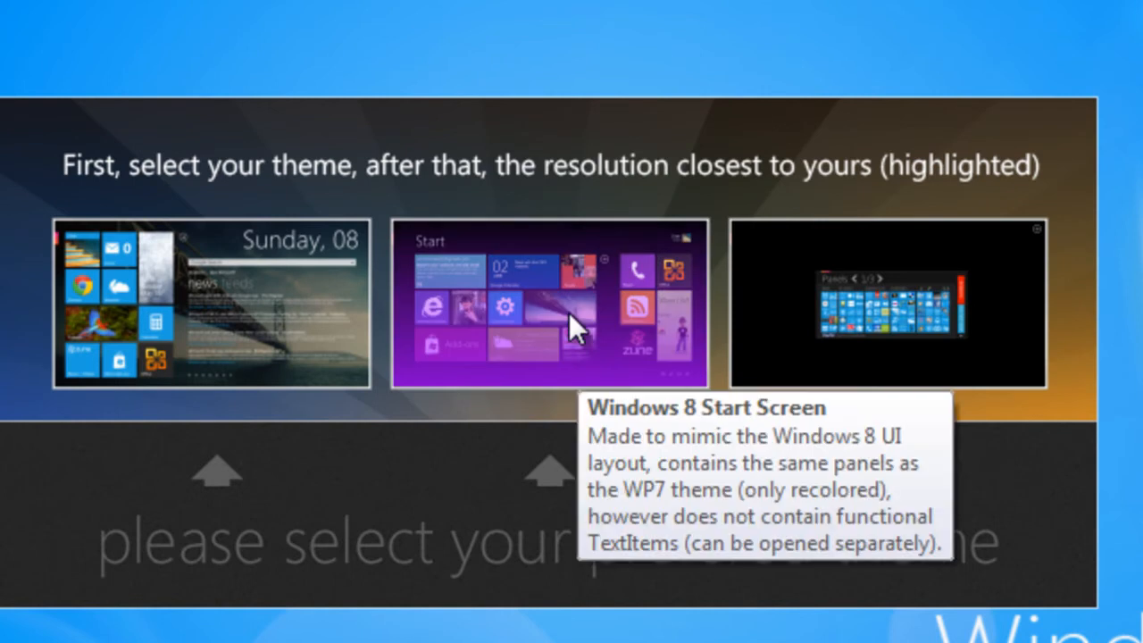
click(548, 303)
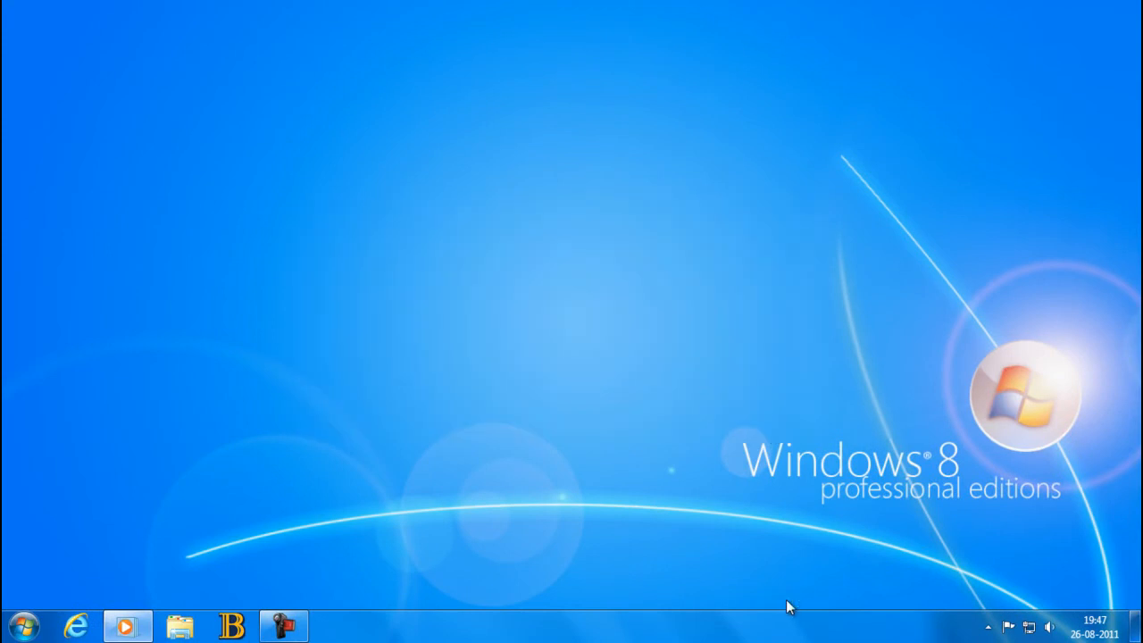
Step: Bring up the Omnimo Windows 8 Start Screen layout with its weather, clock, Skype and photo tiles
click(25, 625)
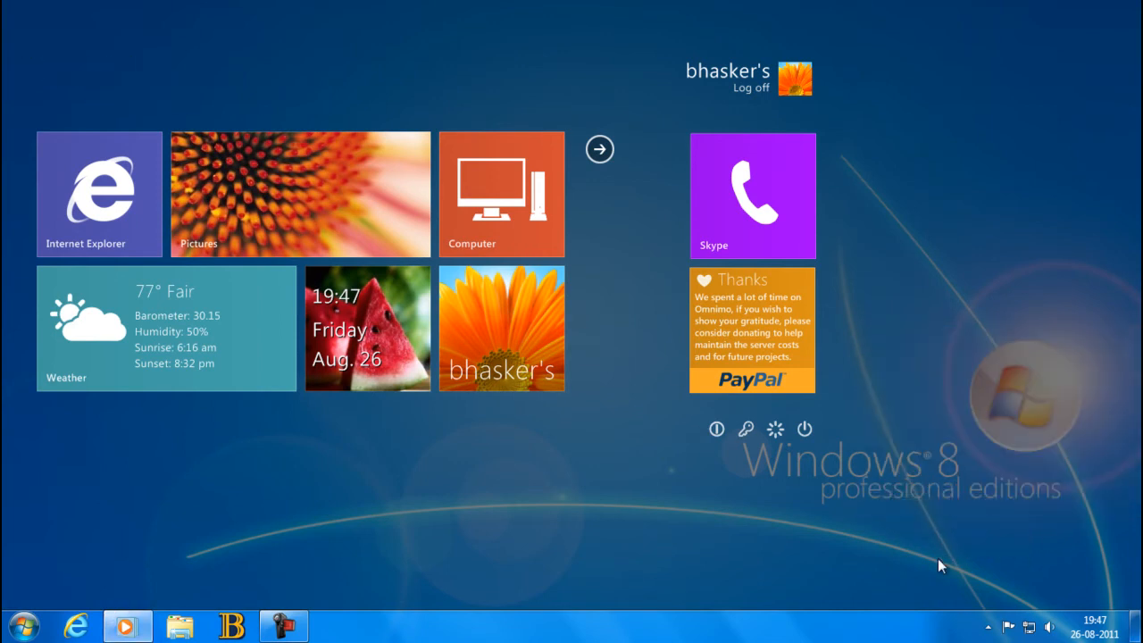
mouse_move(465, 438)
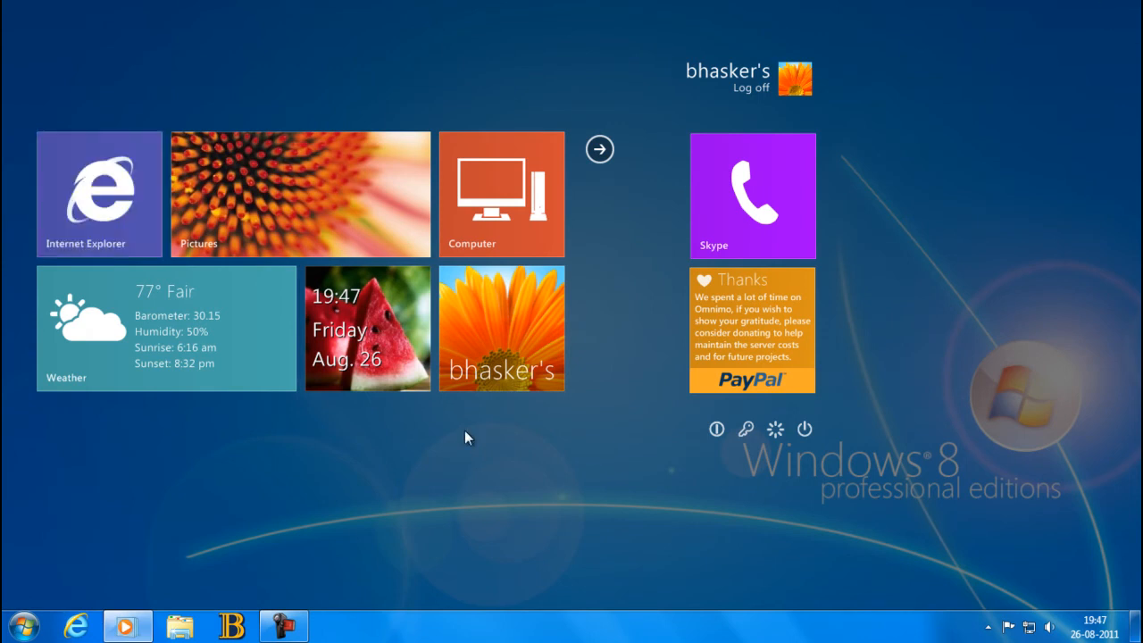
mouse_move(775, 438)
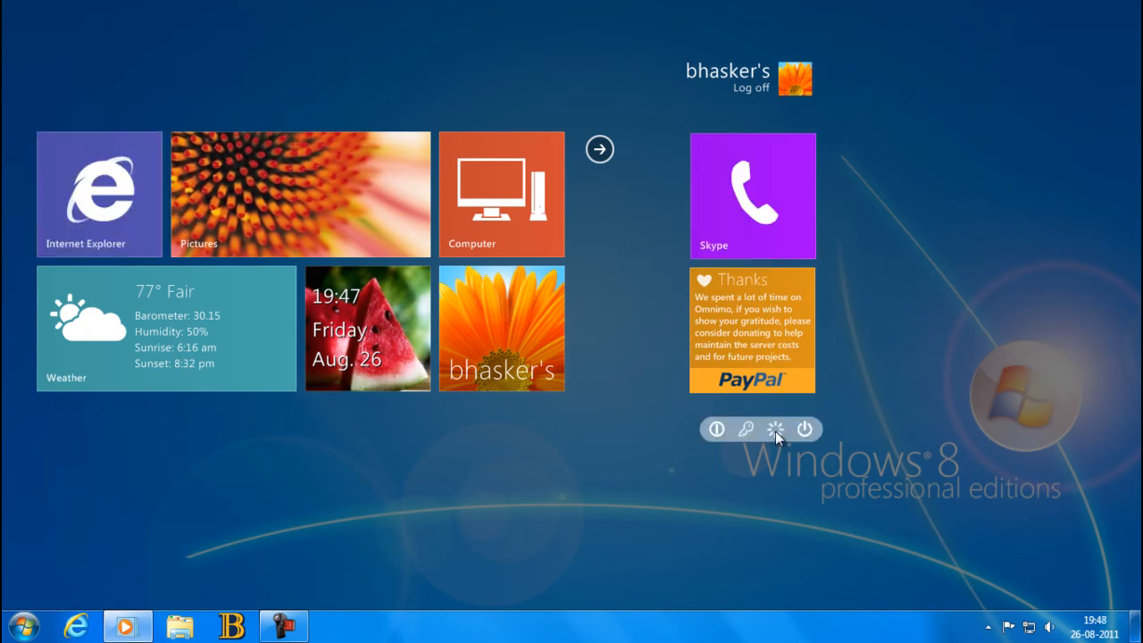
mouse_move(711, 503)
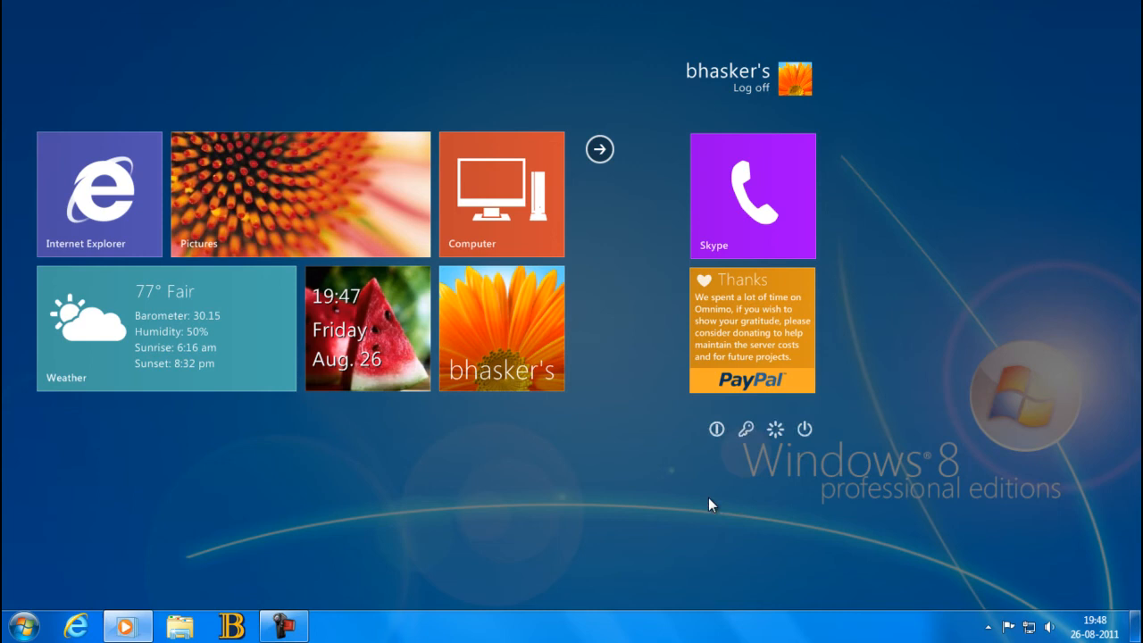
mouse_move(749, 438)
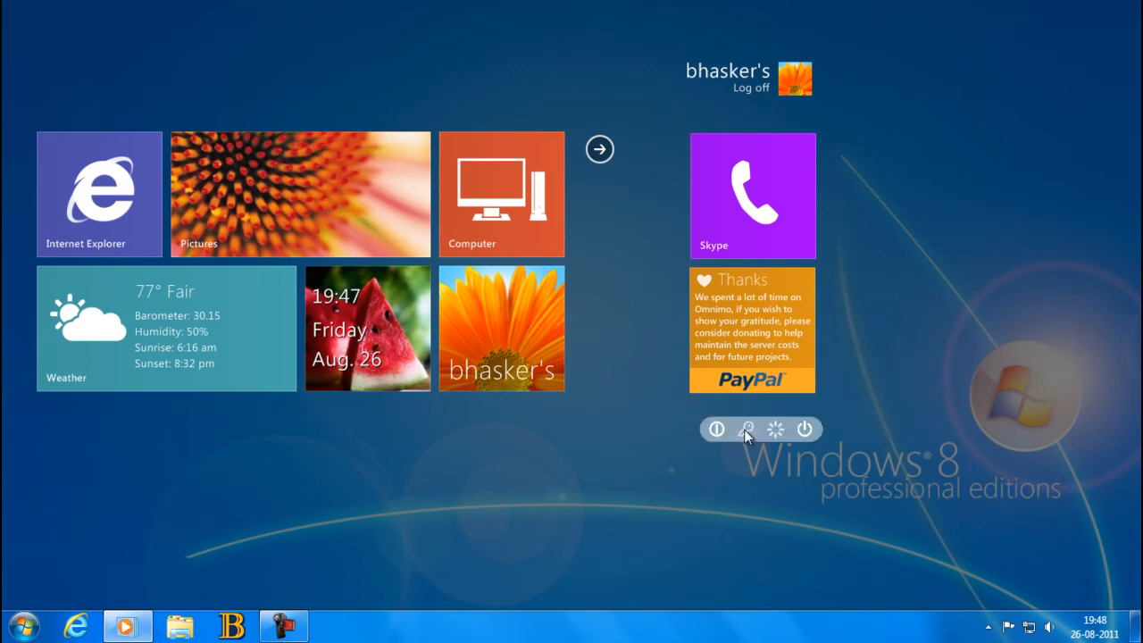
mouse_move(747, 428)
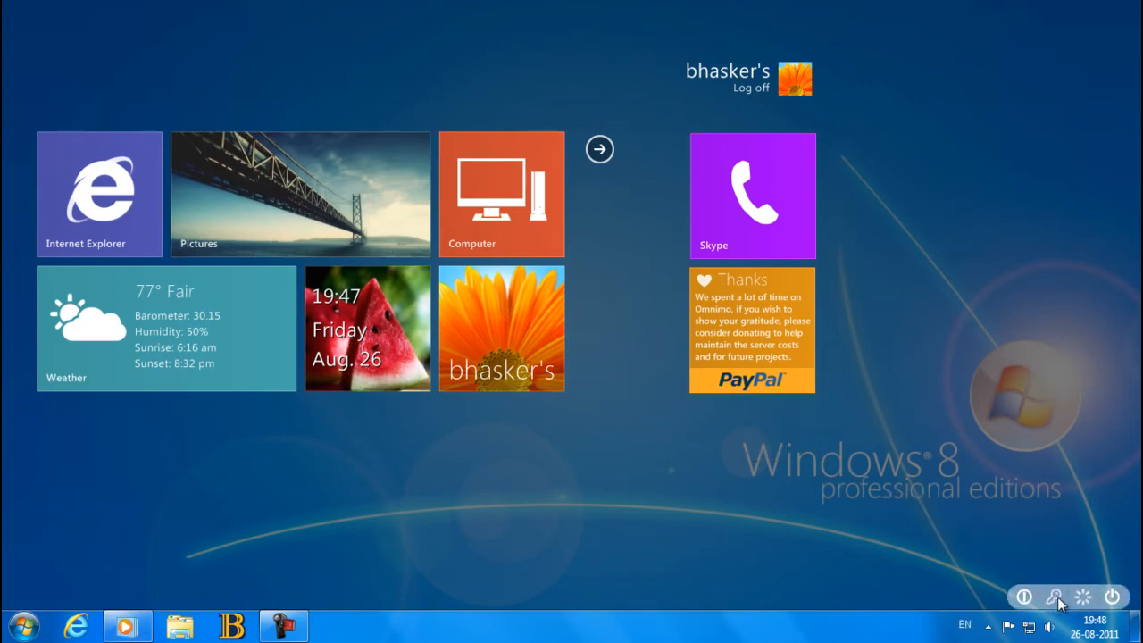
mouse_move(799, 115)
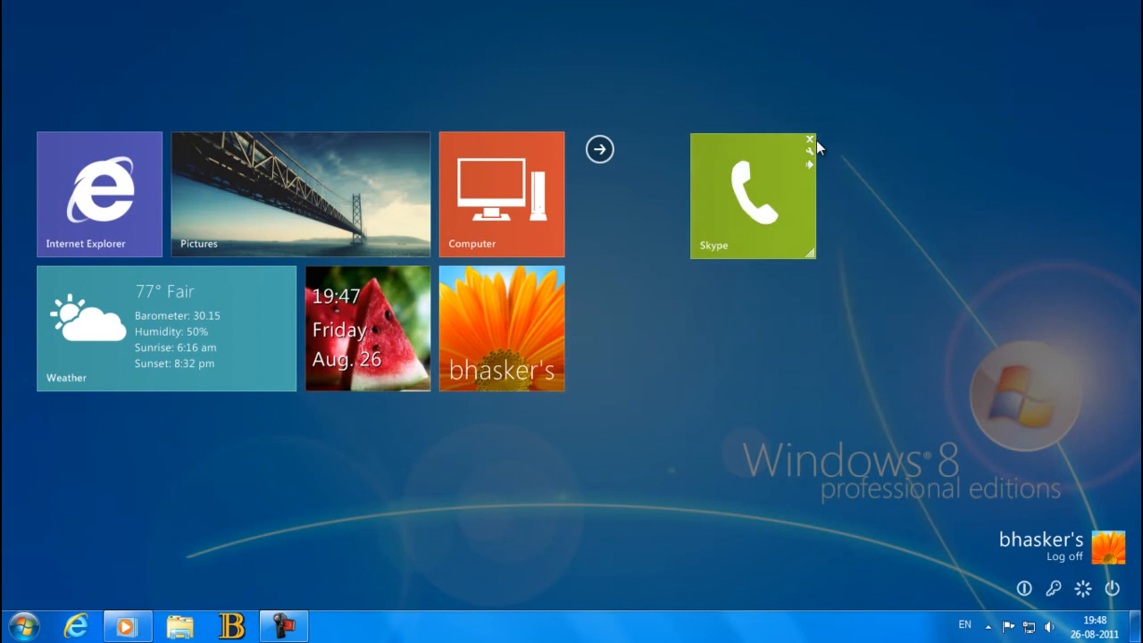
Step: Remove the Skype tile and arrange Weather, Pictures, clock, Internet Explorer and user-photo tiles into a left-side grid
click(809, 139)
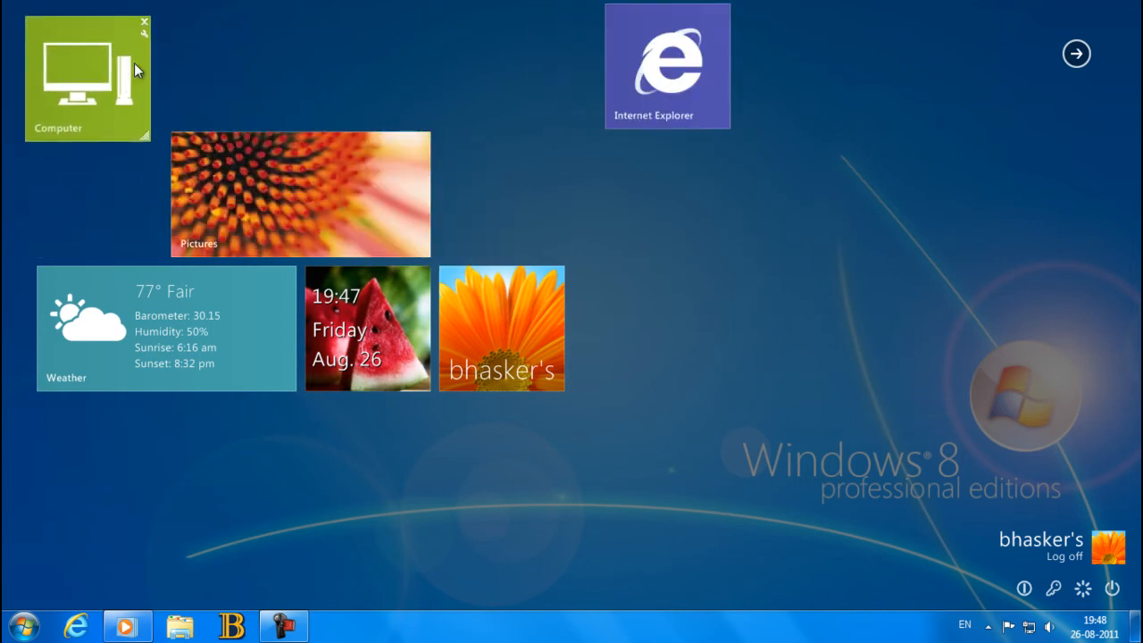
drag(300, 193, 904, 250)
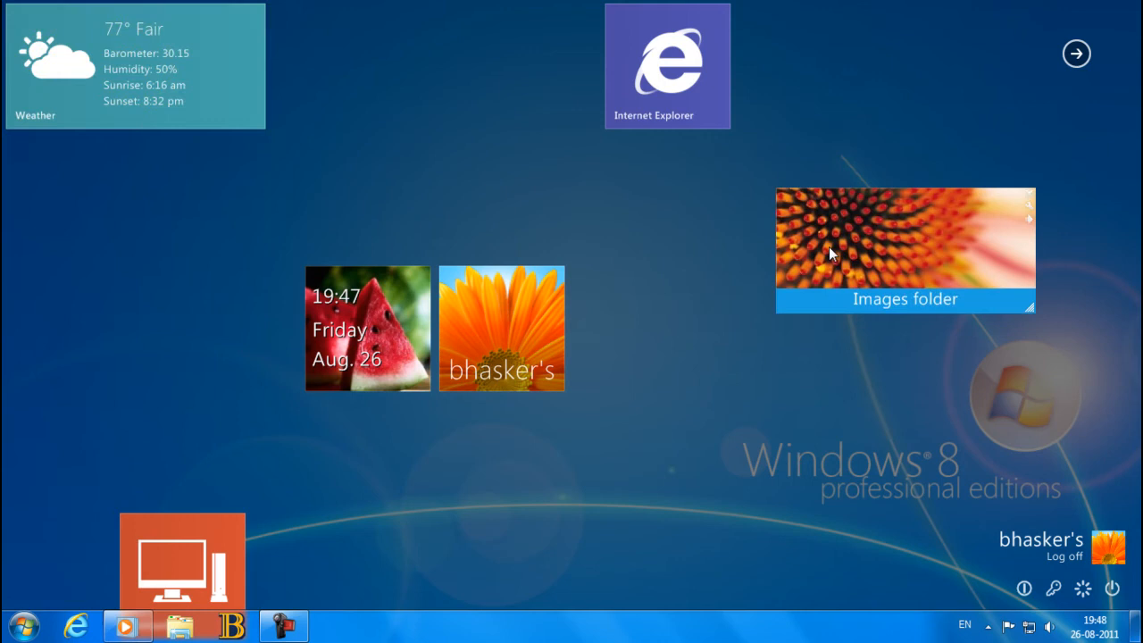
drag(904, 250, 415, 65)
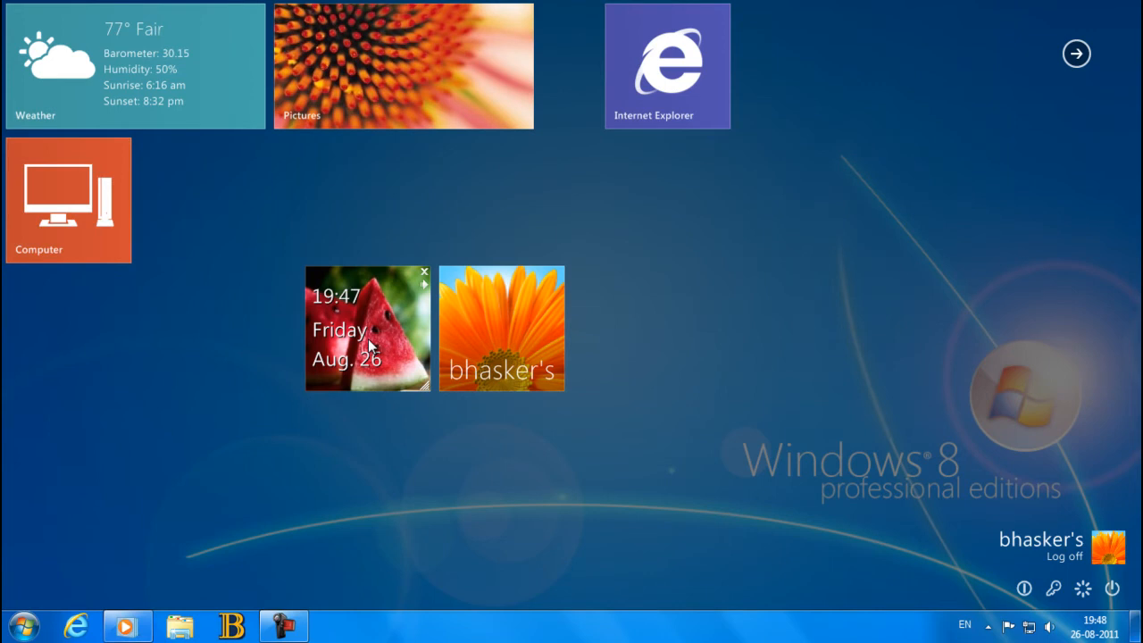
drag(368, 329, 216, 199)
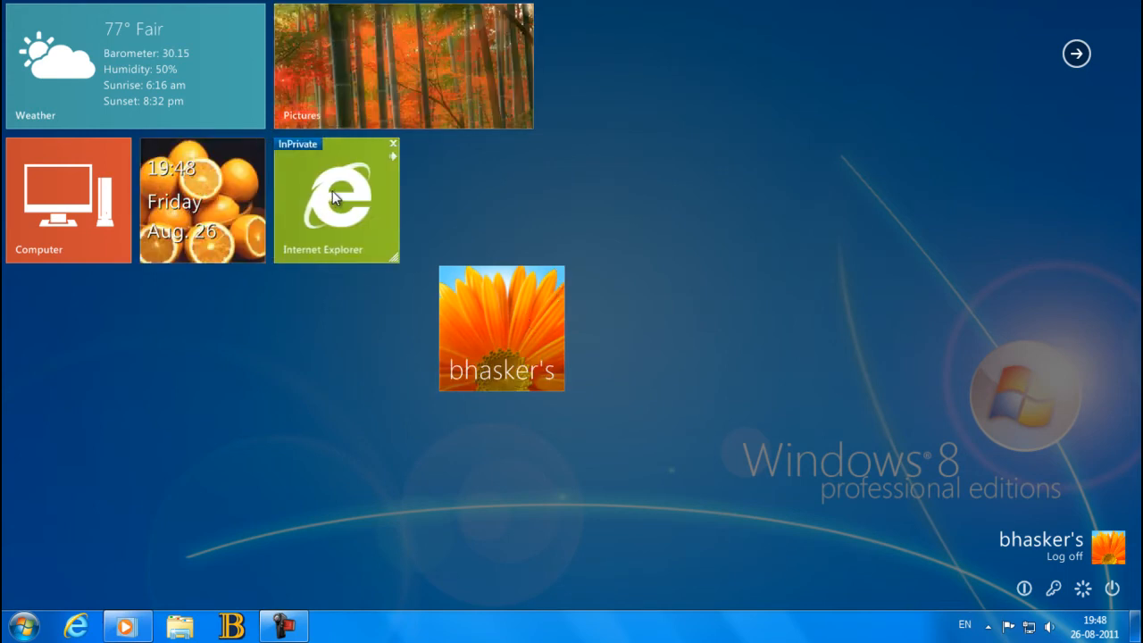
drag(502, 329, 469, 199)
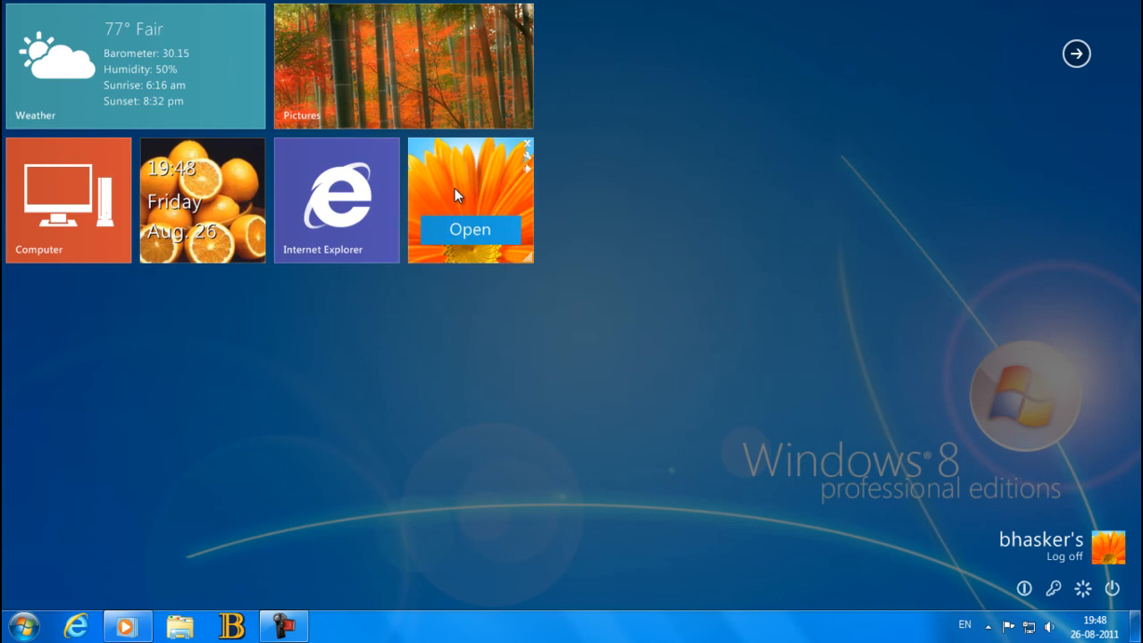
drag(472, 197, 68, 334)
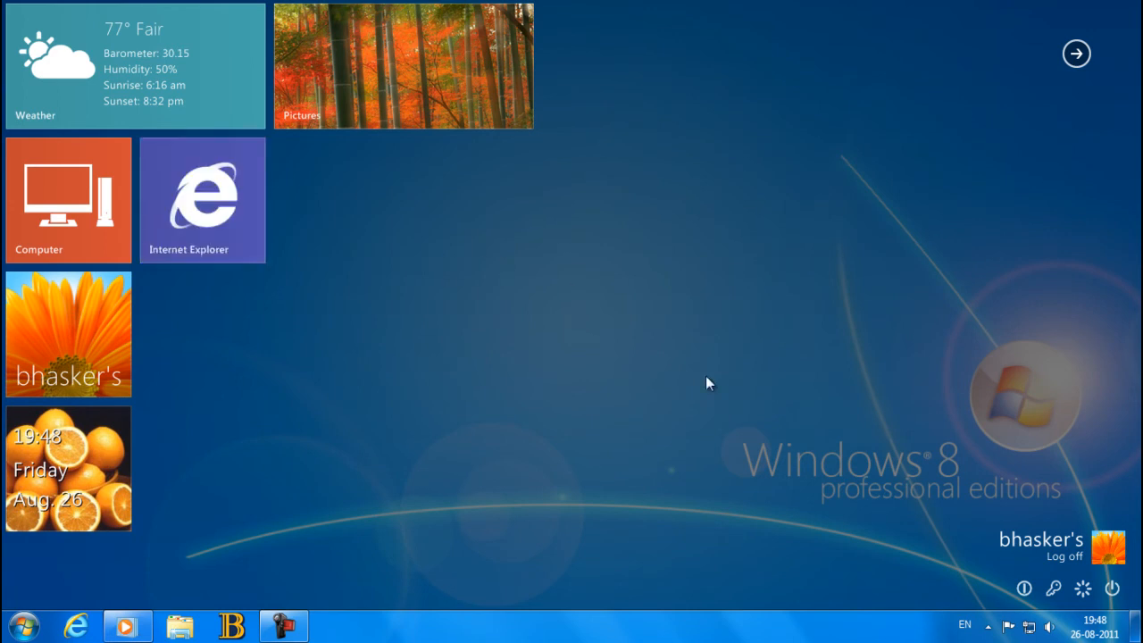
mouse_move(1077, 86)
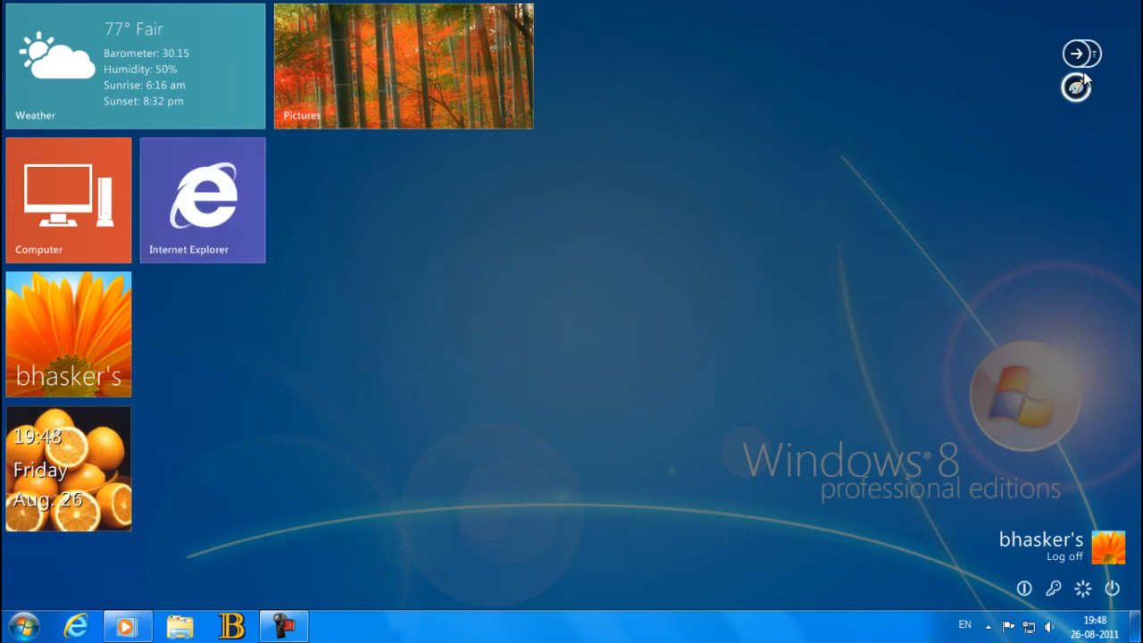
Step: Add the Google Calendar tile to the desktop from the Omnimo Panels gallery
click(1083, 54)
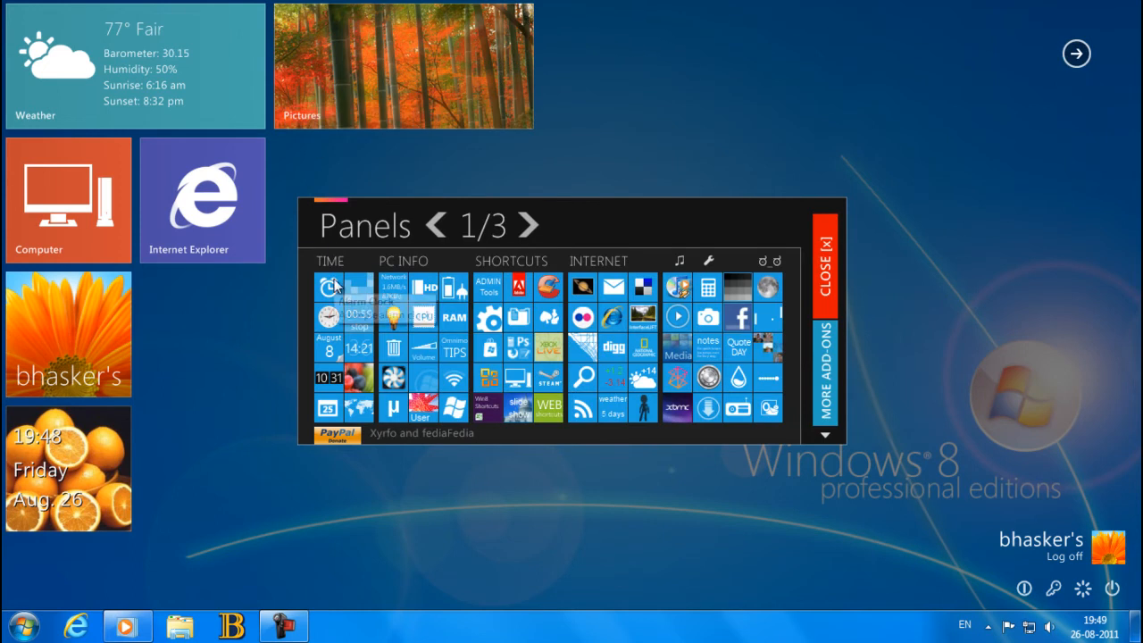
mouse_move(361, 295)
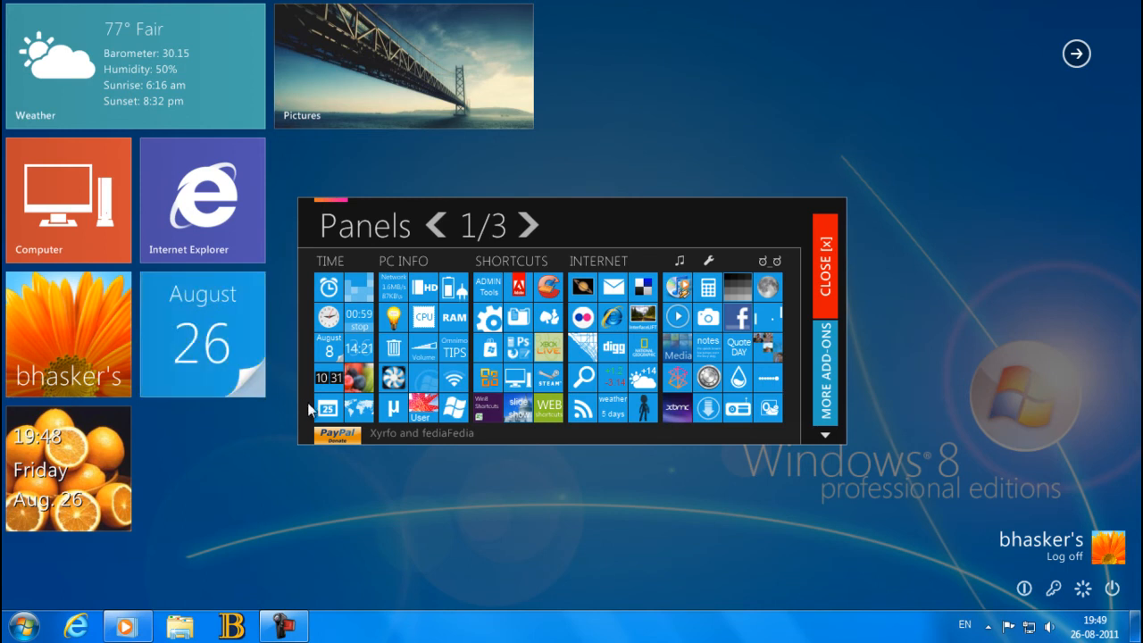
mouse_move(329, 407)
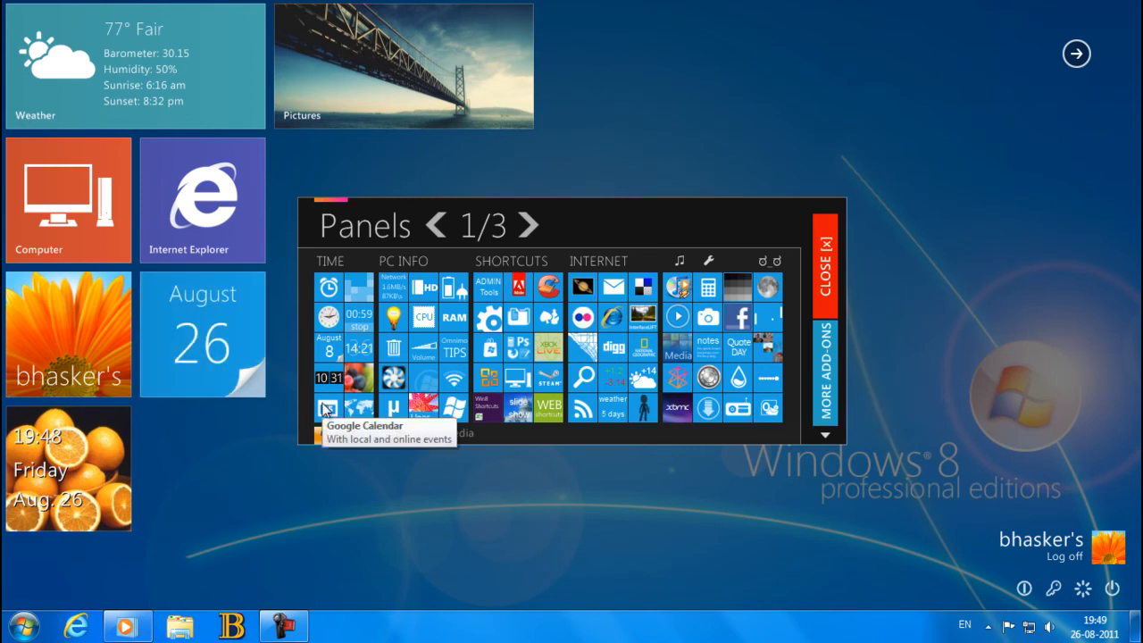
click(328, 408)
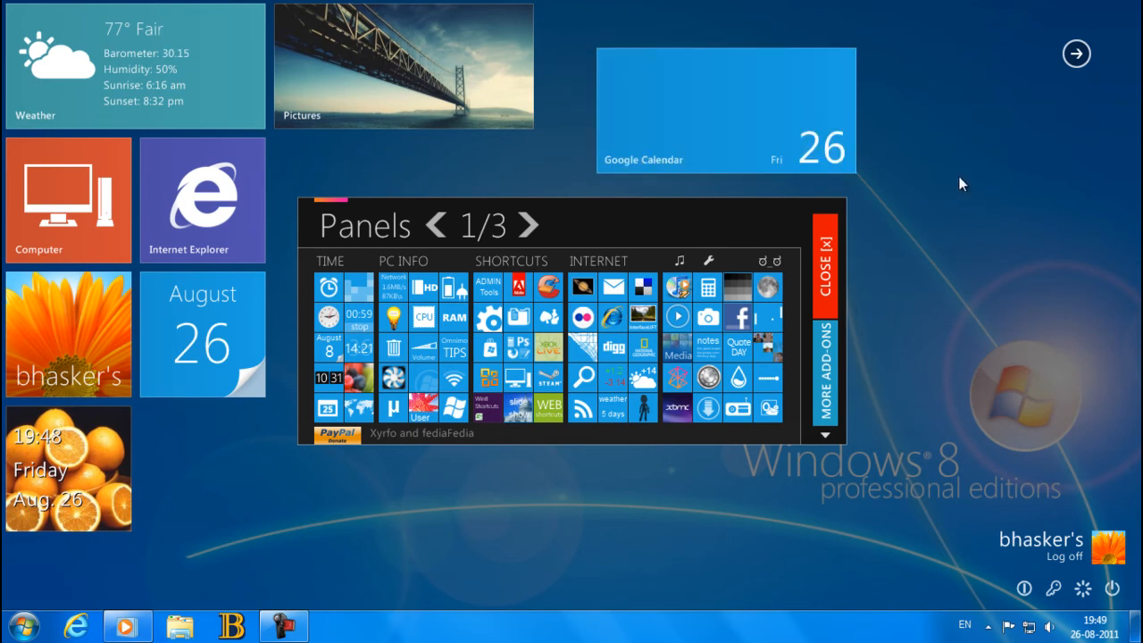
Step: Remove the Google Calendar tile via Close Skin from its context menu
right_click(723, 116)
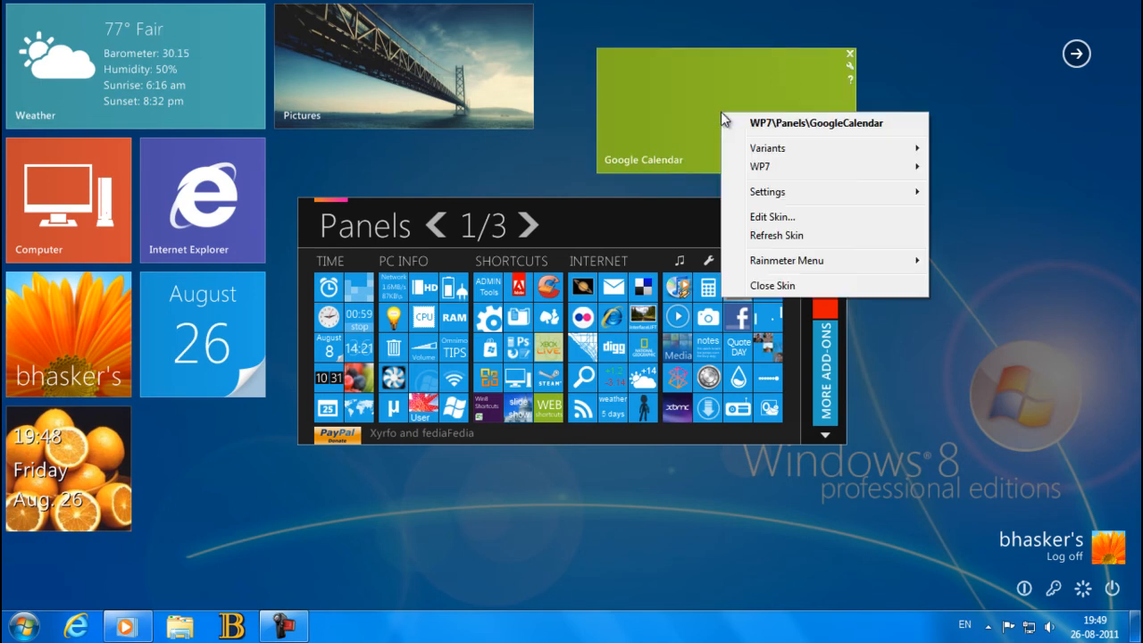
click(771, 286)
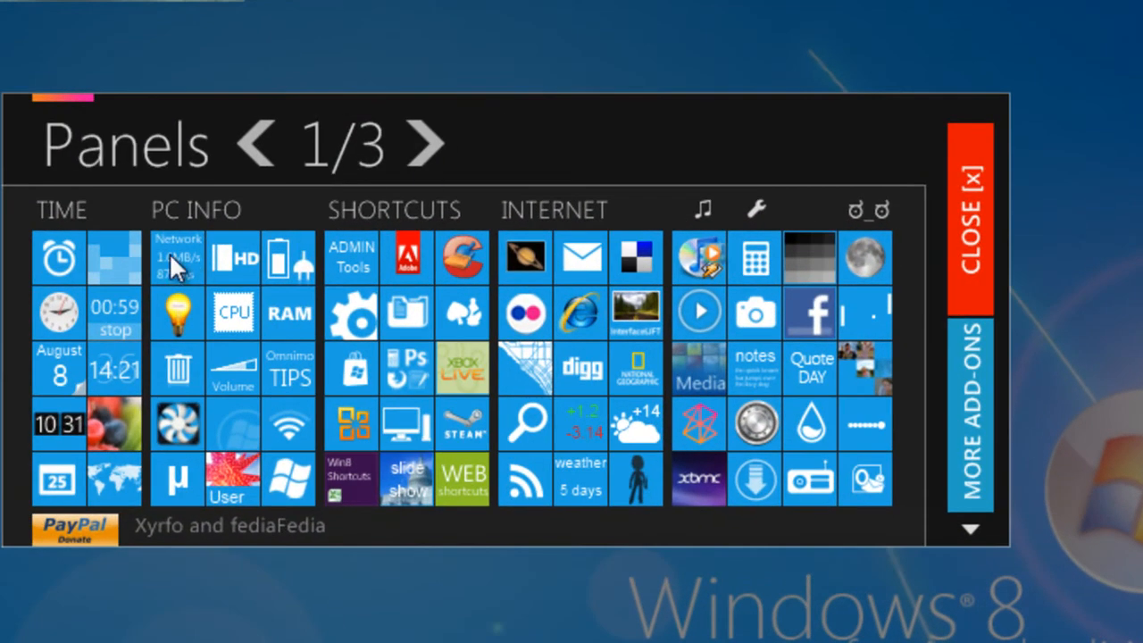
mouse_move(176, 313)
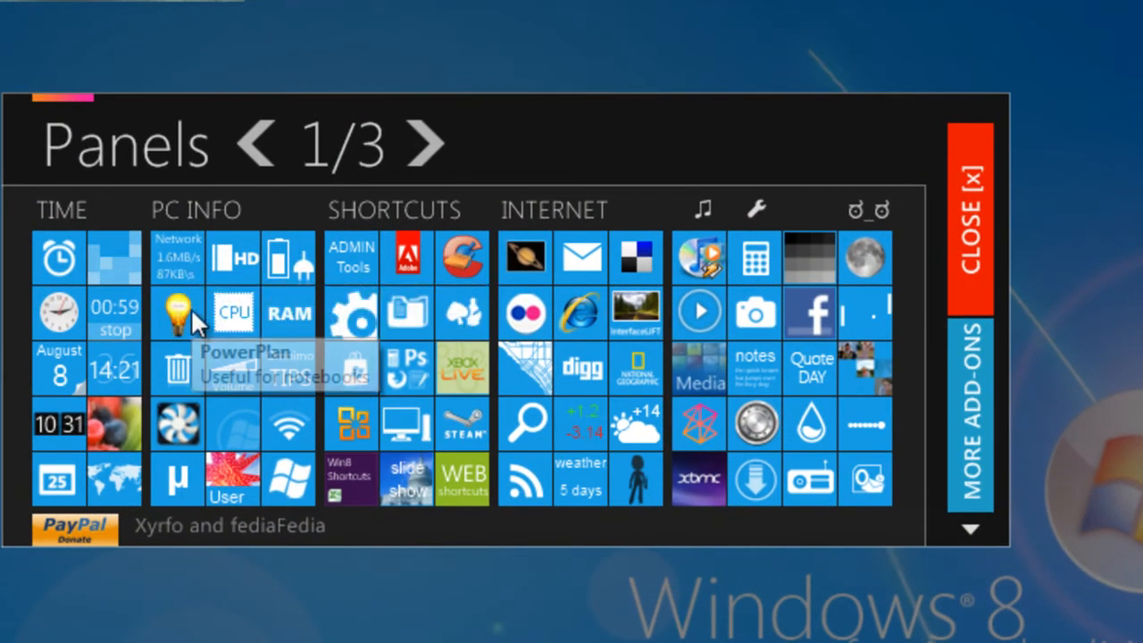
mouse_move(177, 368)
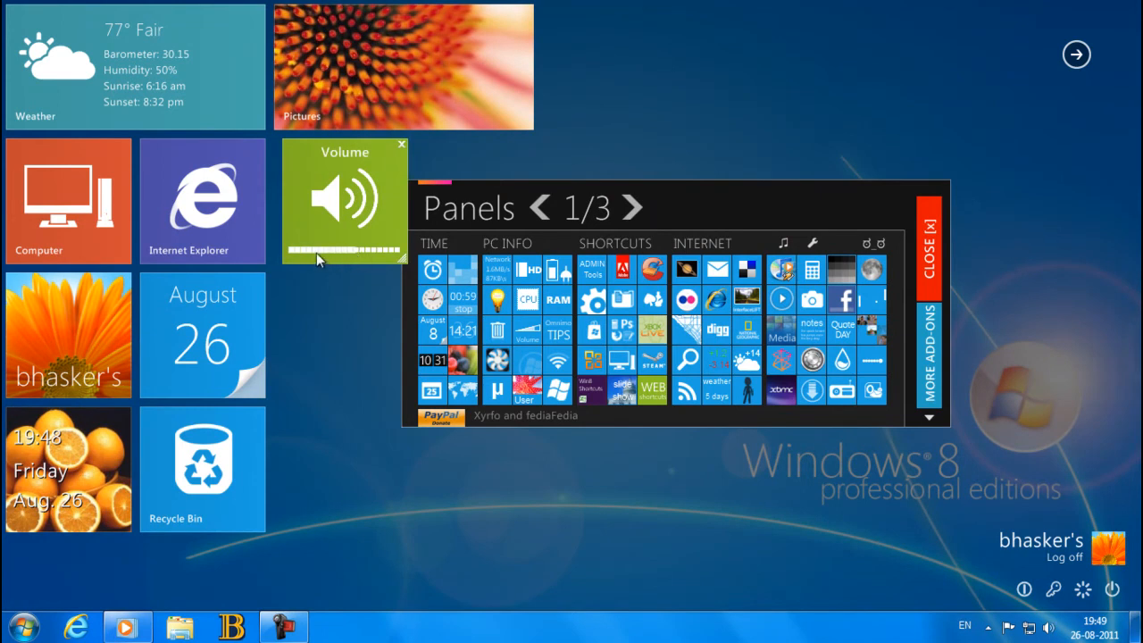
drag(320, 259, 373, 259)
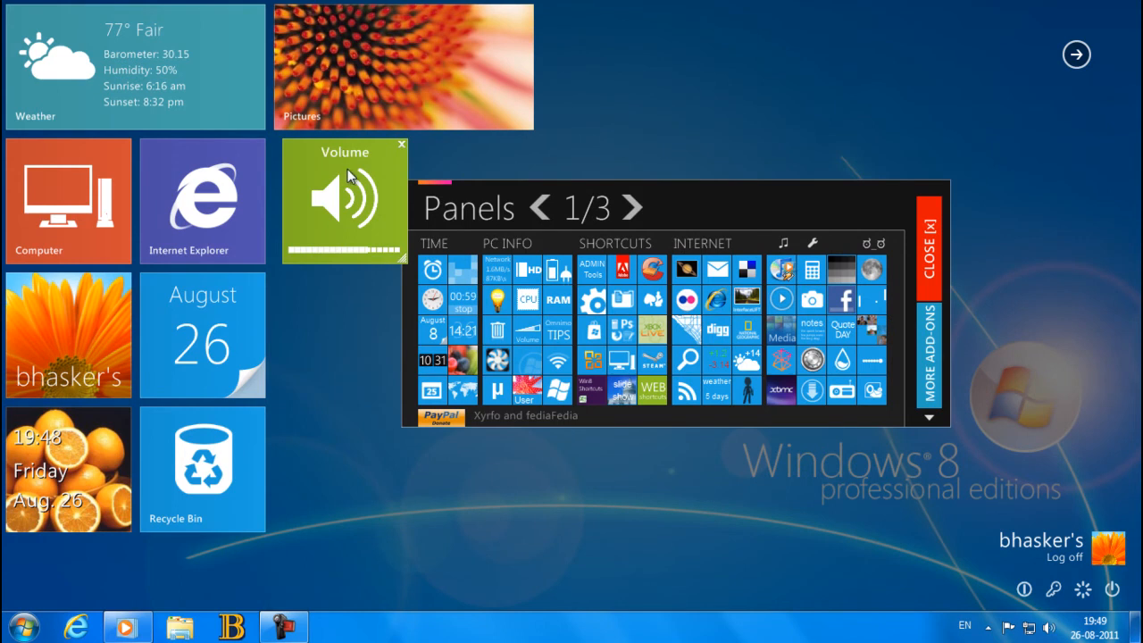
click(404, 143)
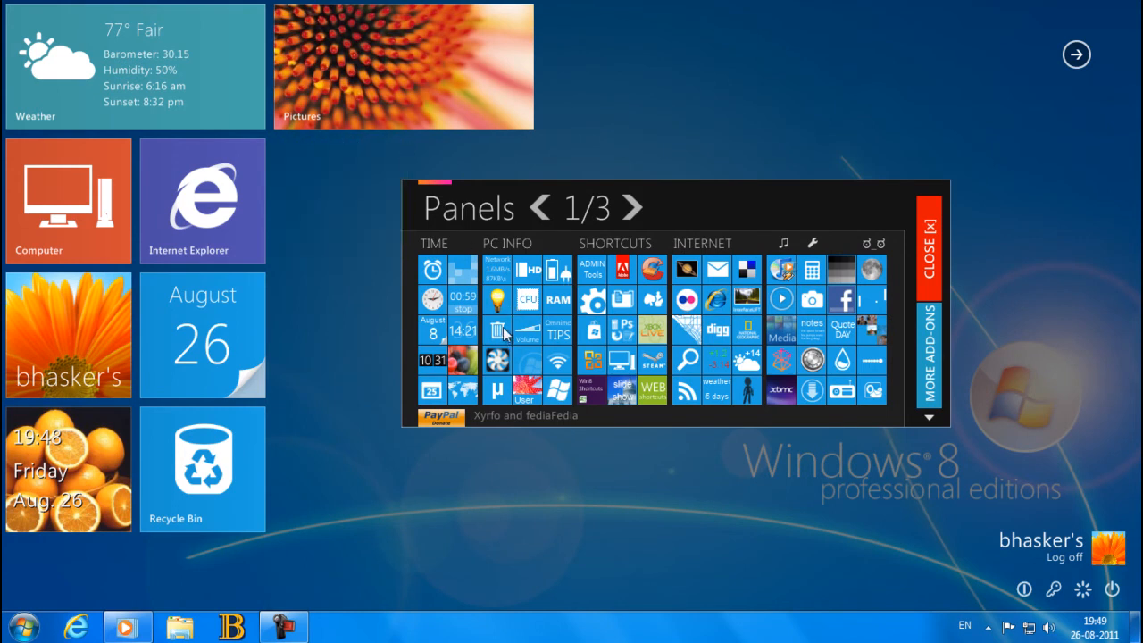
mouse_move(623, 331)
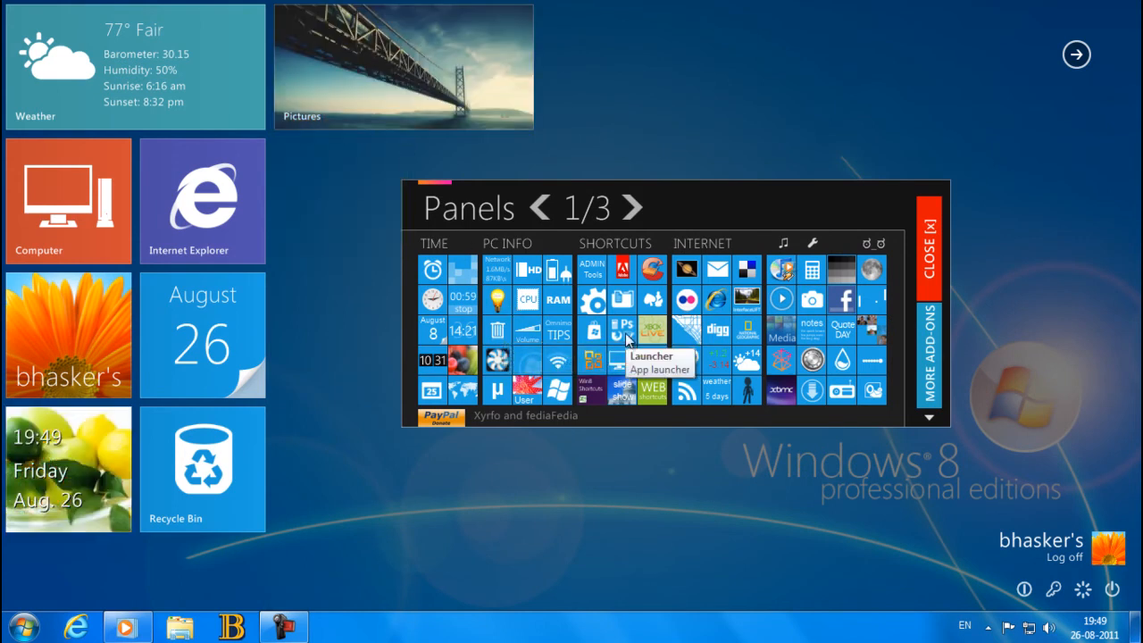
mouse_move(624, 361)
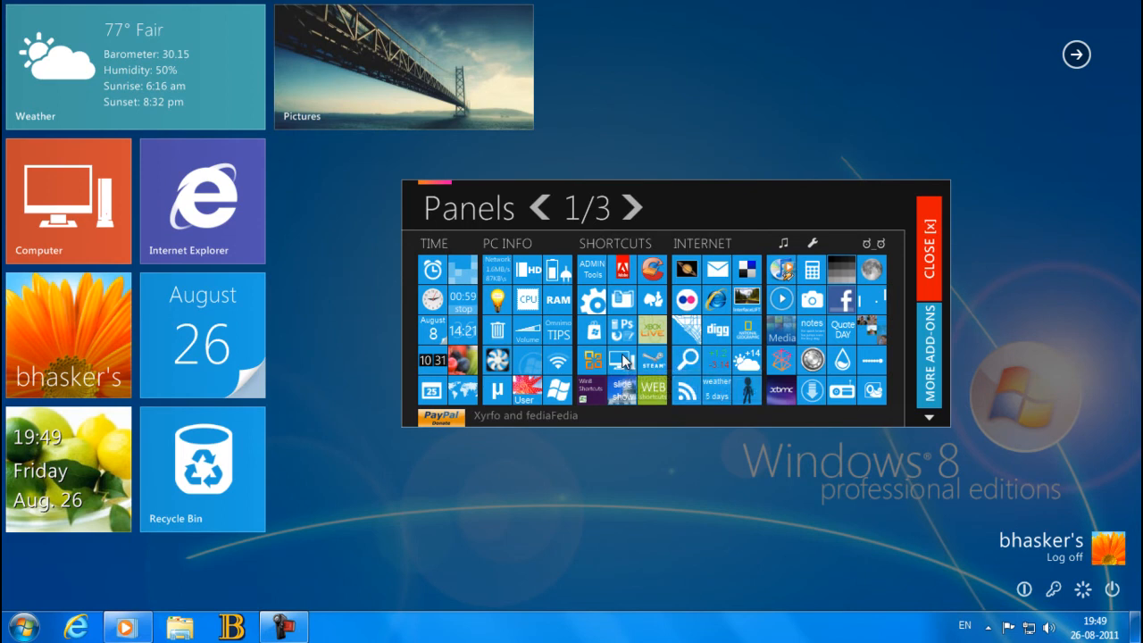
mouse_move(701, 557)
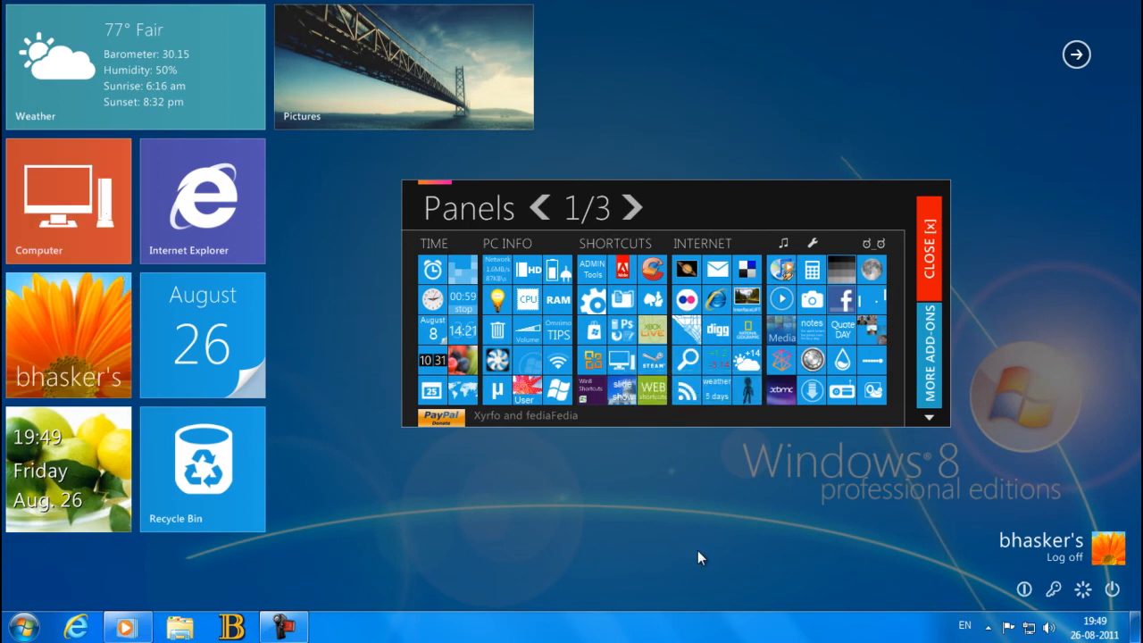
mouse_move(606, 394)
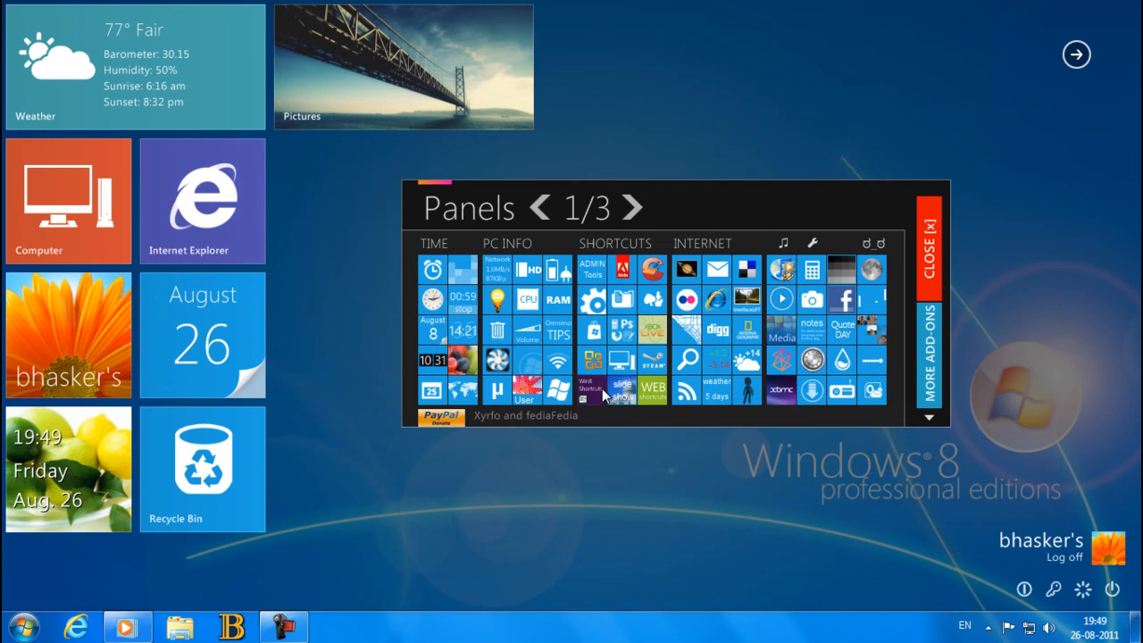
mouse_move(253, 200)
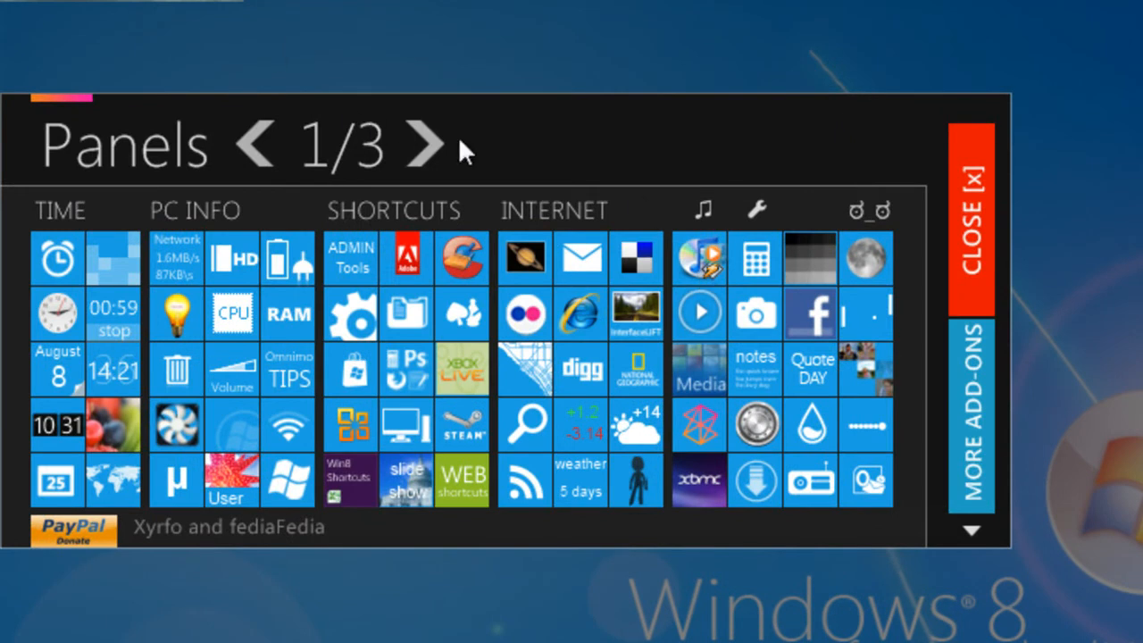
mouse_move(758, 257)
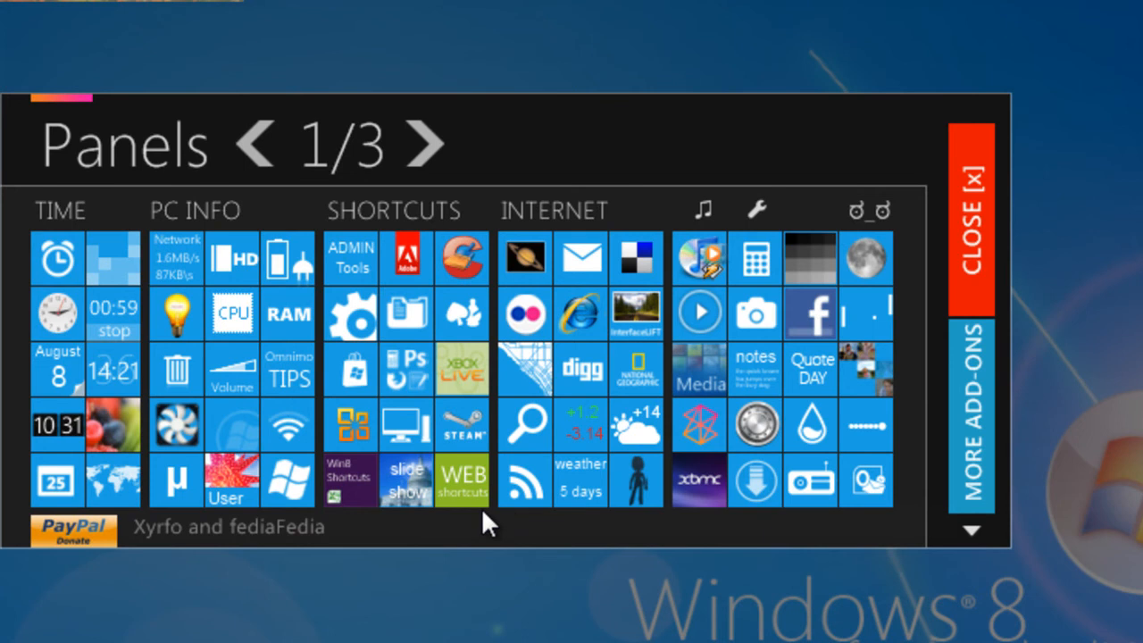
mouse_move(428, 146)
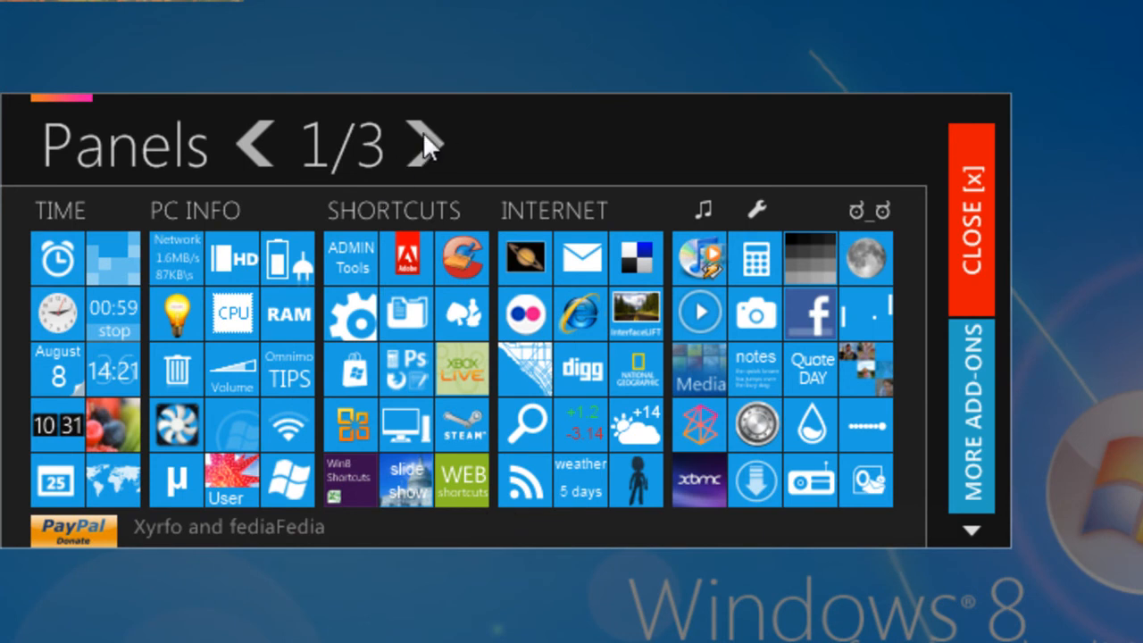
click(428, 145)
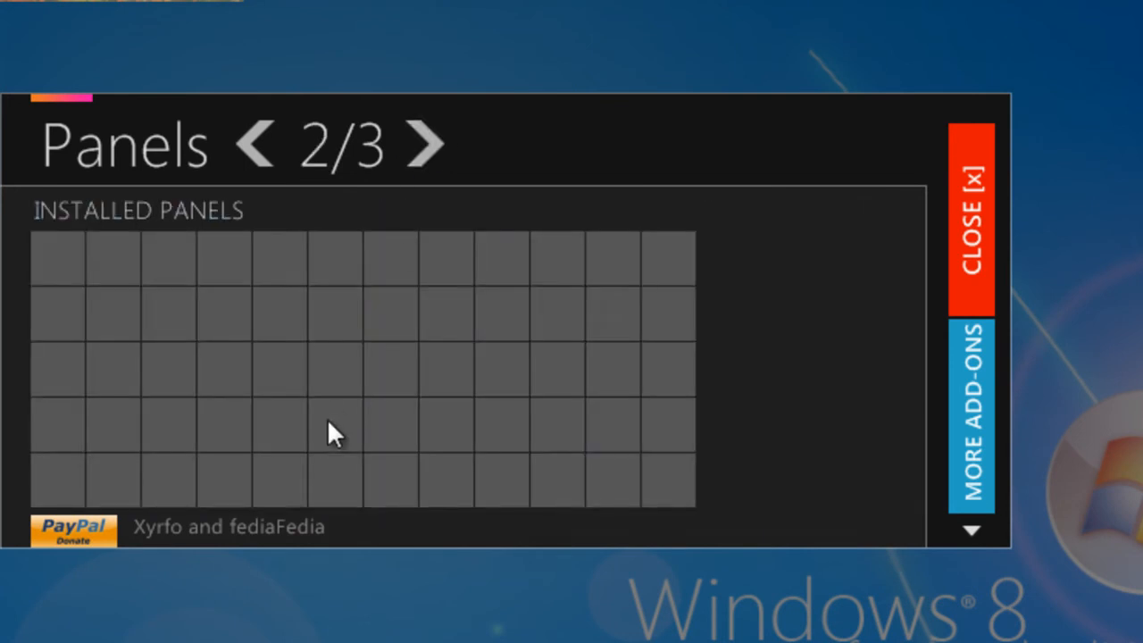
click(428, 144)
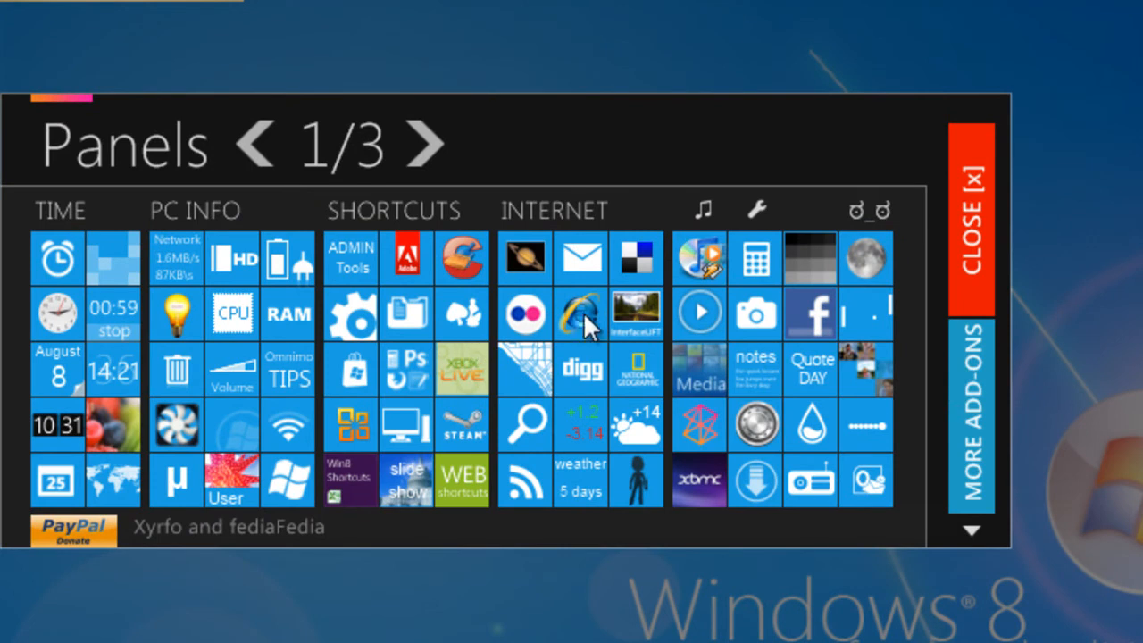
mouse_move(532, 338)
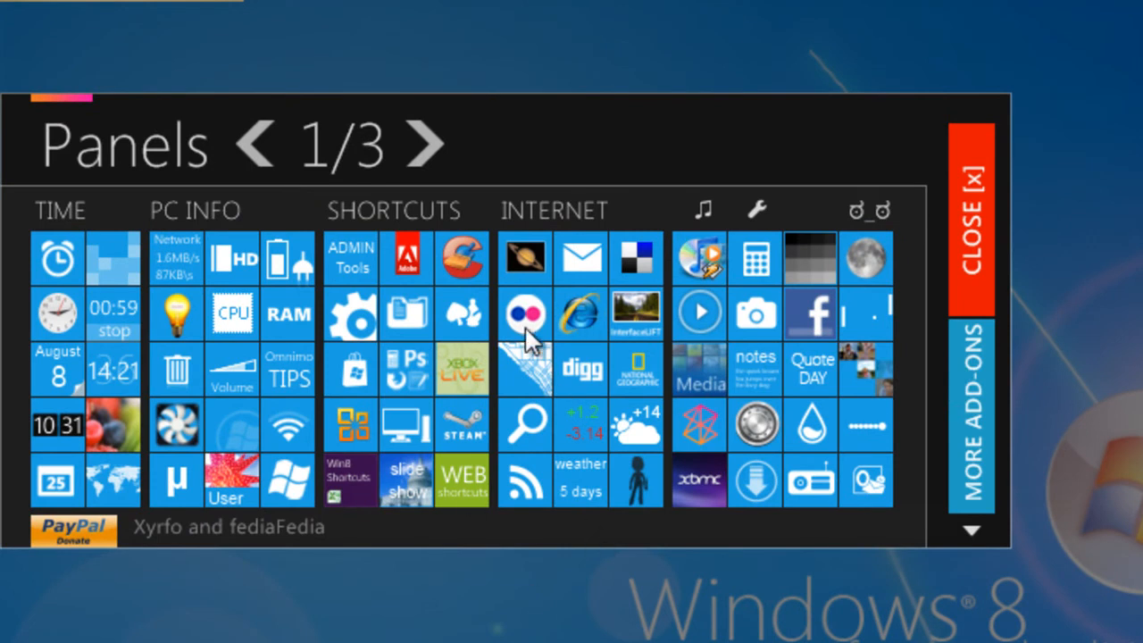
mouse_move(483, 384)
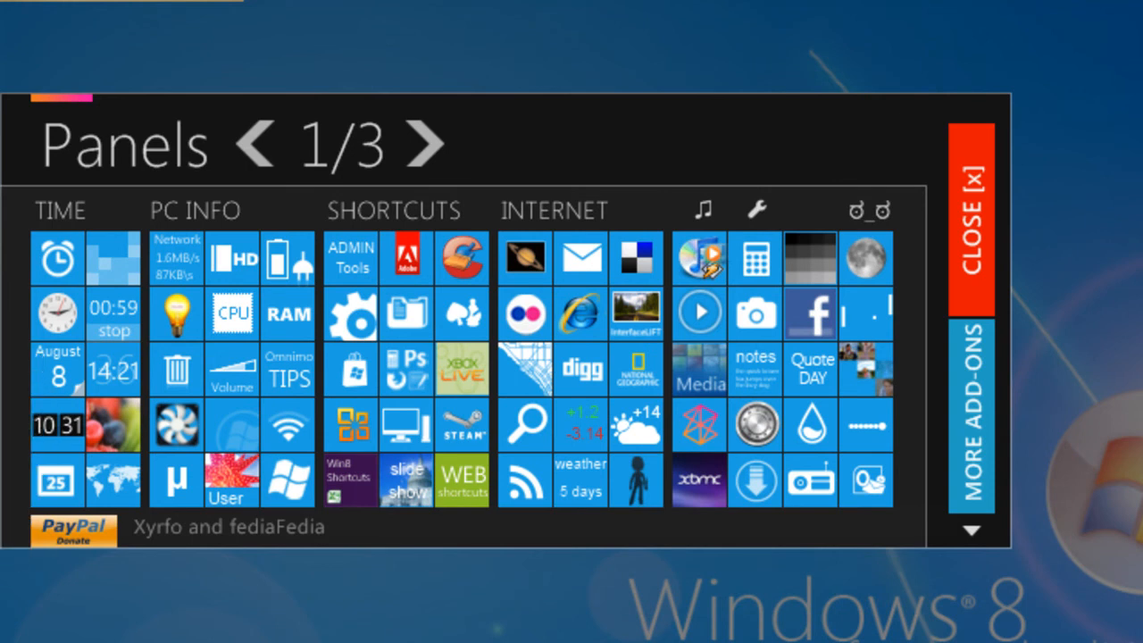
mouse_move(80, 436)
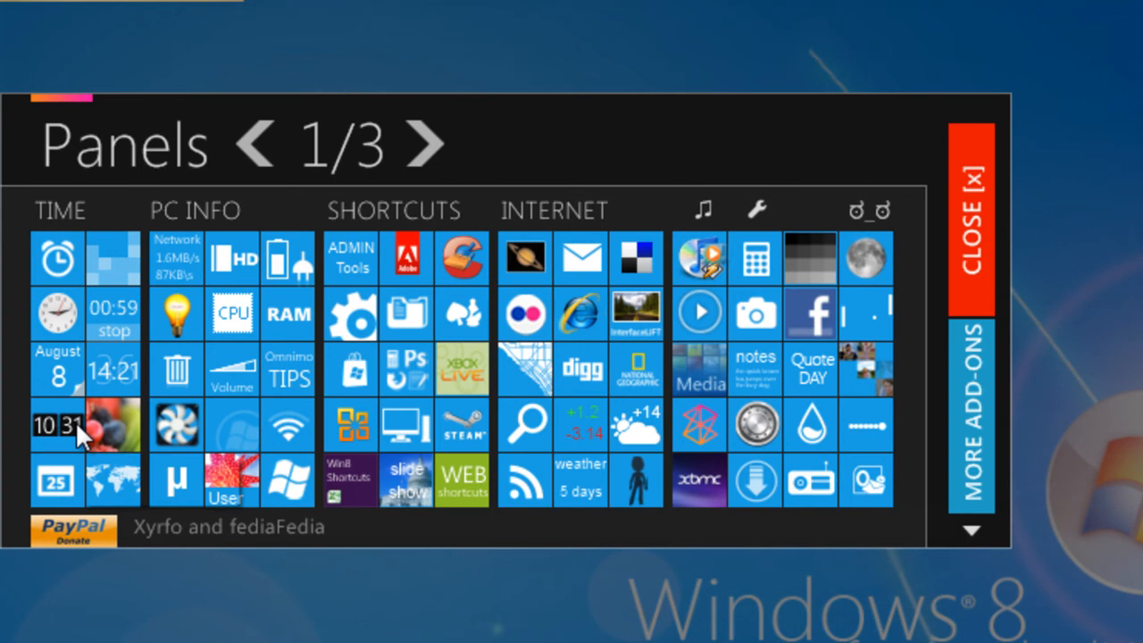
mouse_move(193, 426)
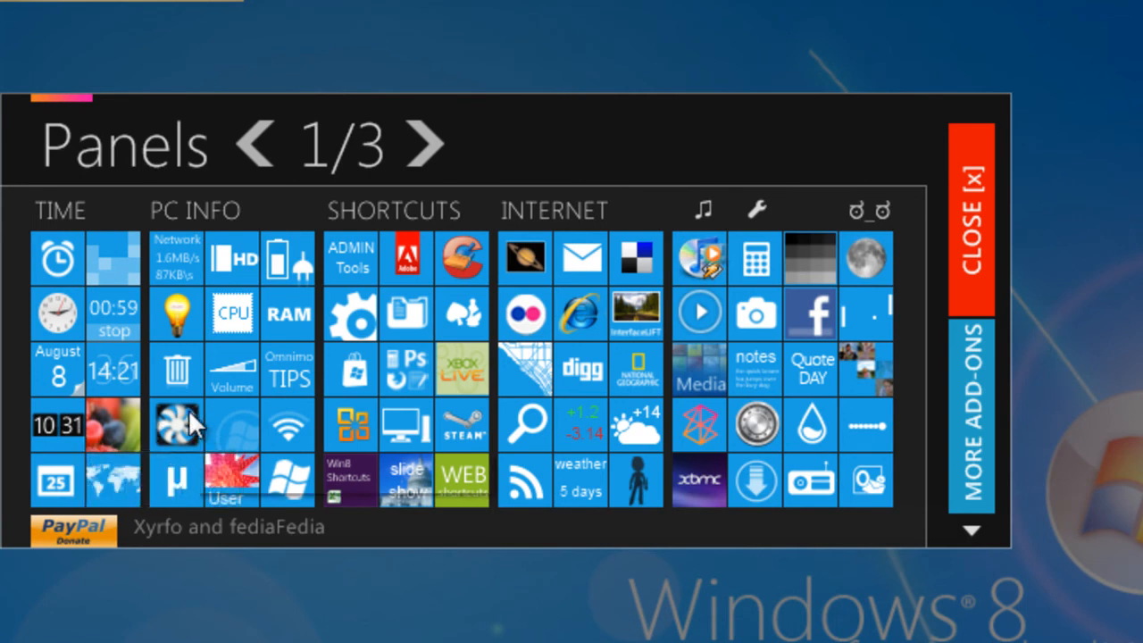
mouse_move(177, 425)
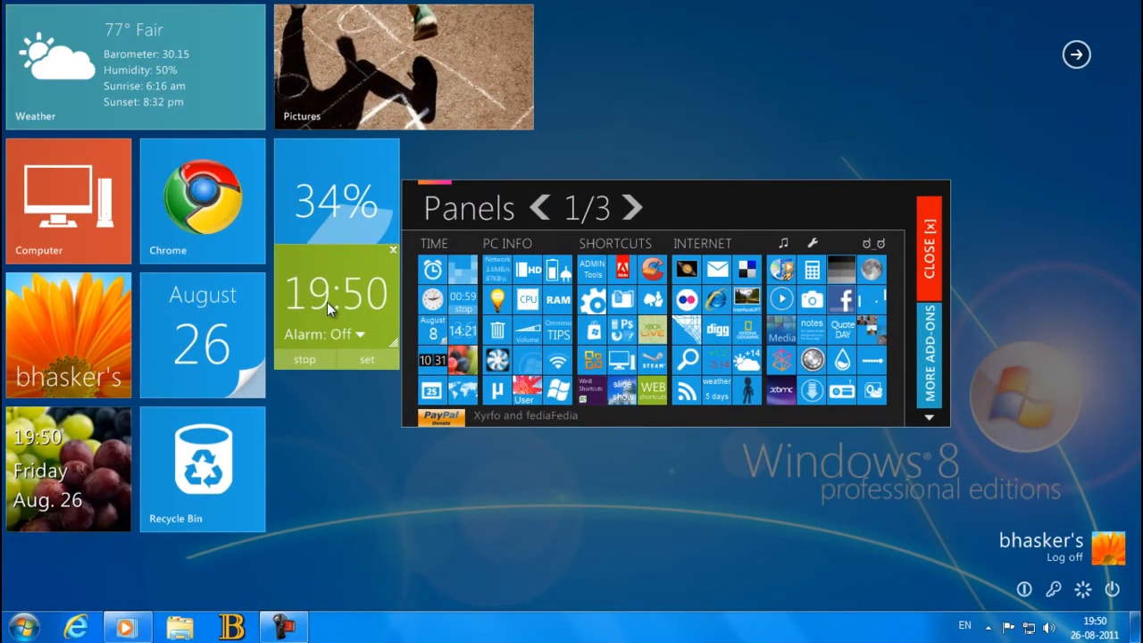
Step: Switch the clock tile to analogue and move the photo tile to the bottom row
click(393, 251)
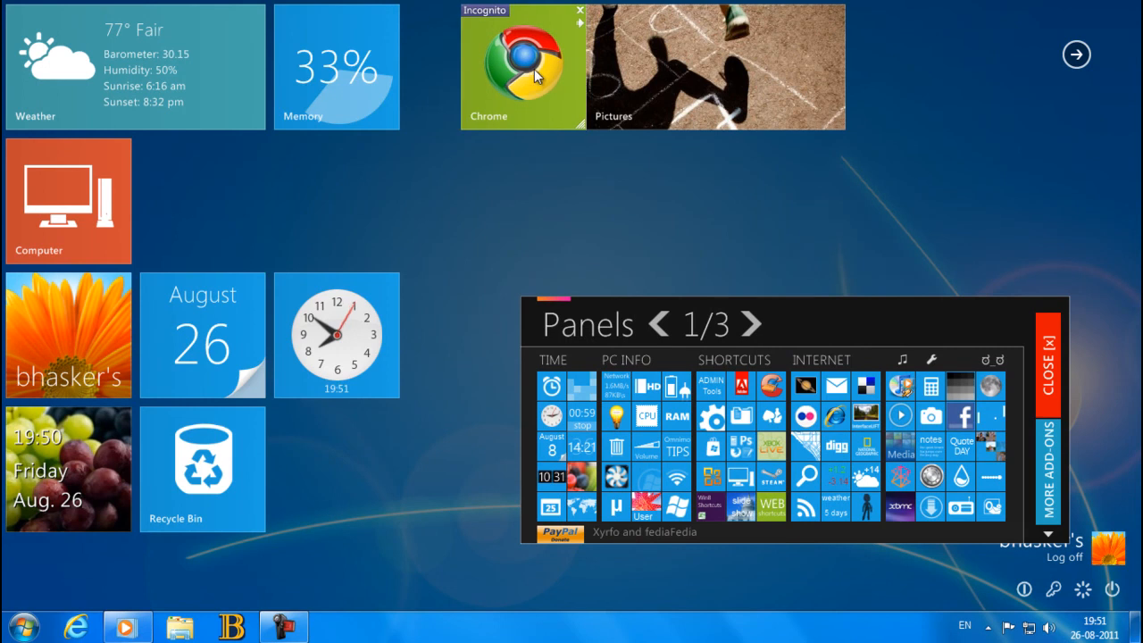
mouse_move(164, 200)
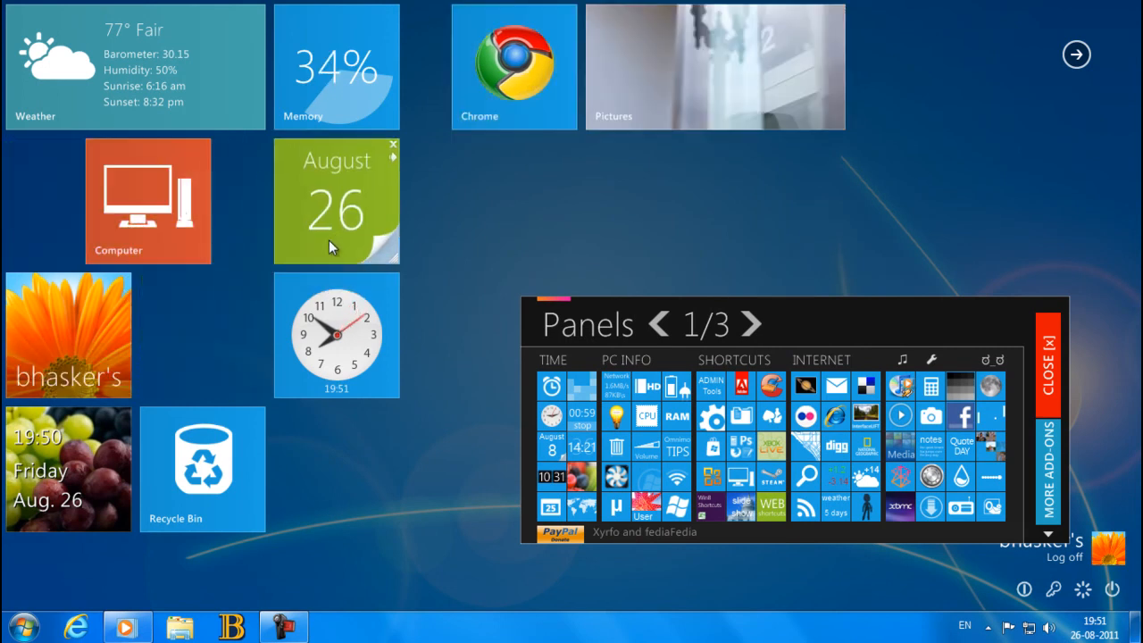
drag(336, 336, 509, 200)
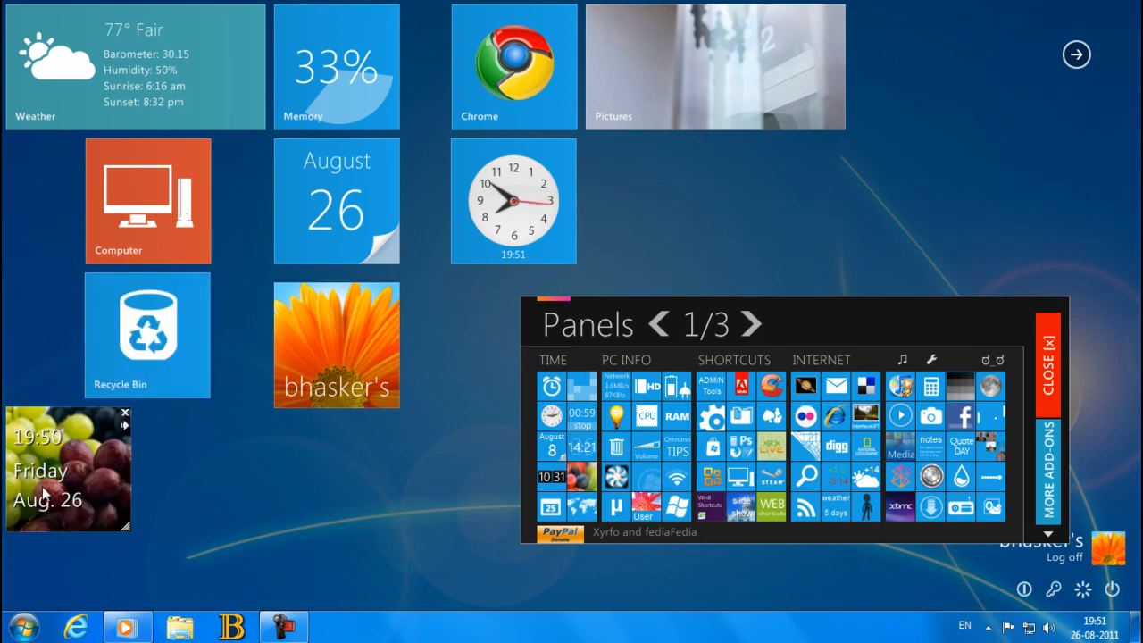
drag(67, 468, 432, 366)
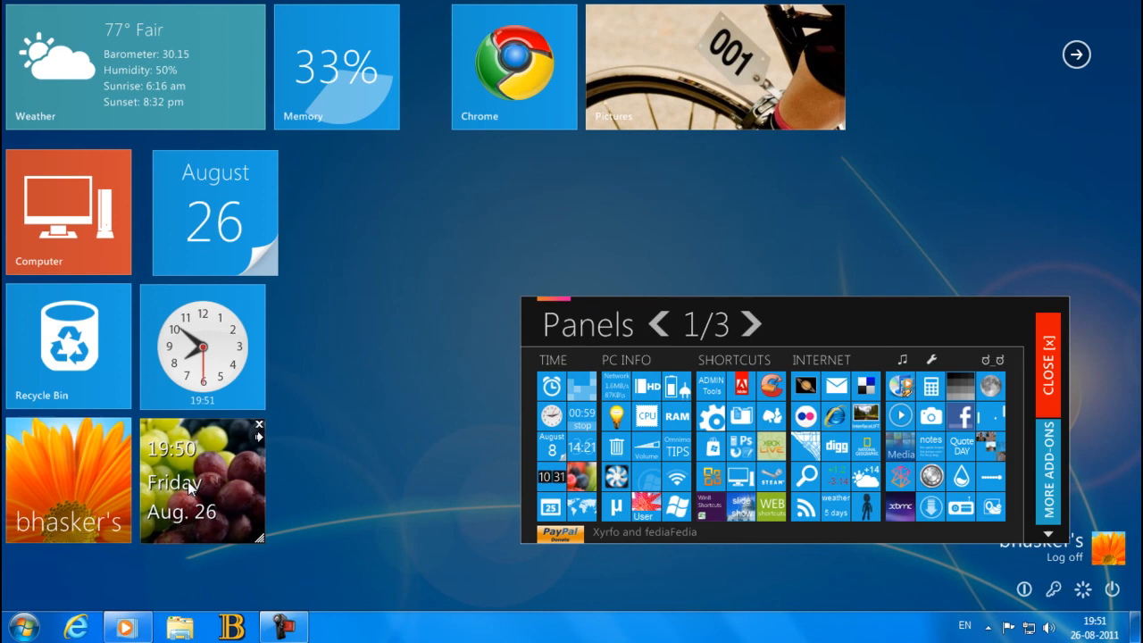
Step: Place the memory tile beside the date tile and Pictures beside Weather, then close the Panels gallery
drag(336, 68, 400, 249)
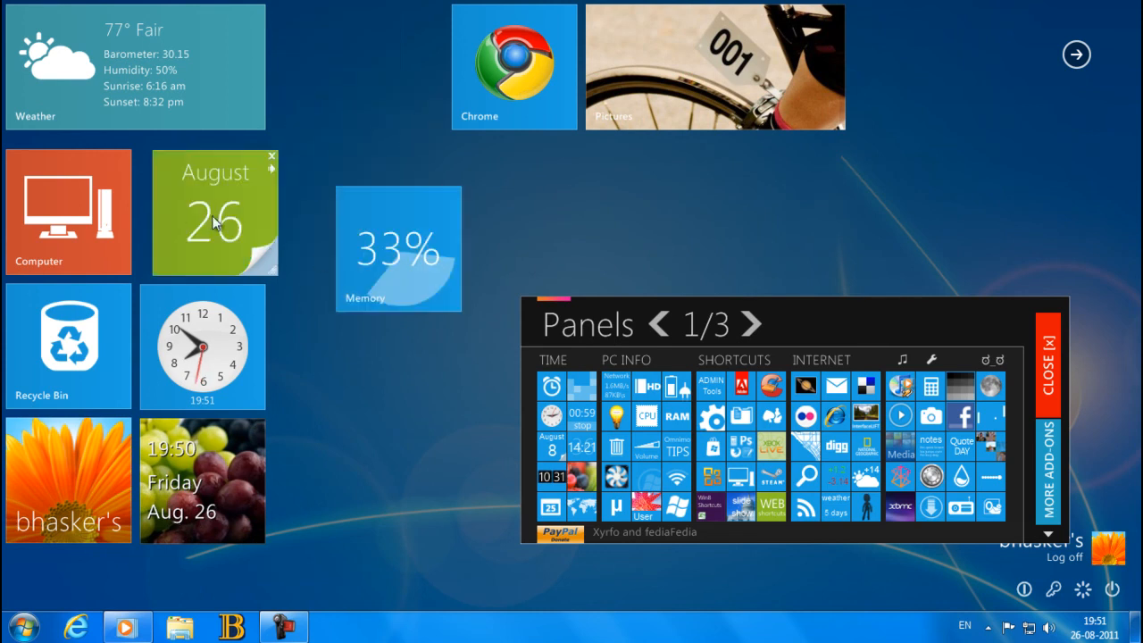
drag(400, 246, 336, 218)
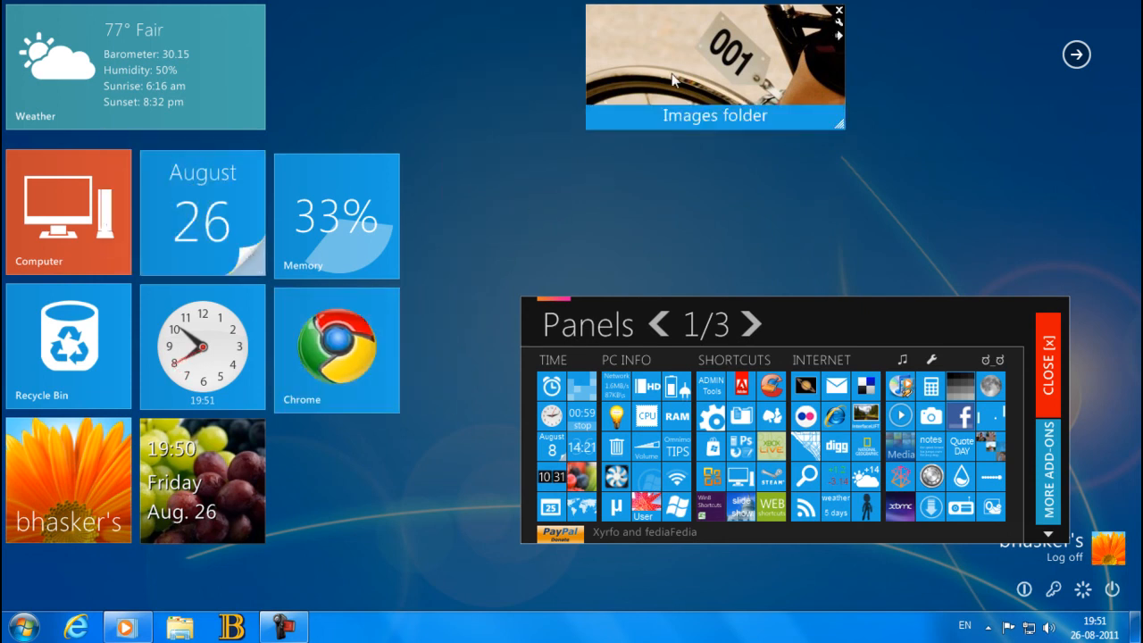
drag(715, 68, 402, 67)
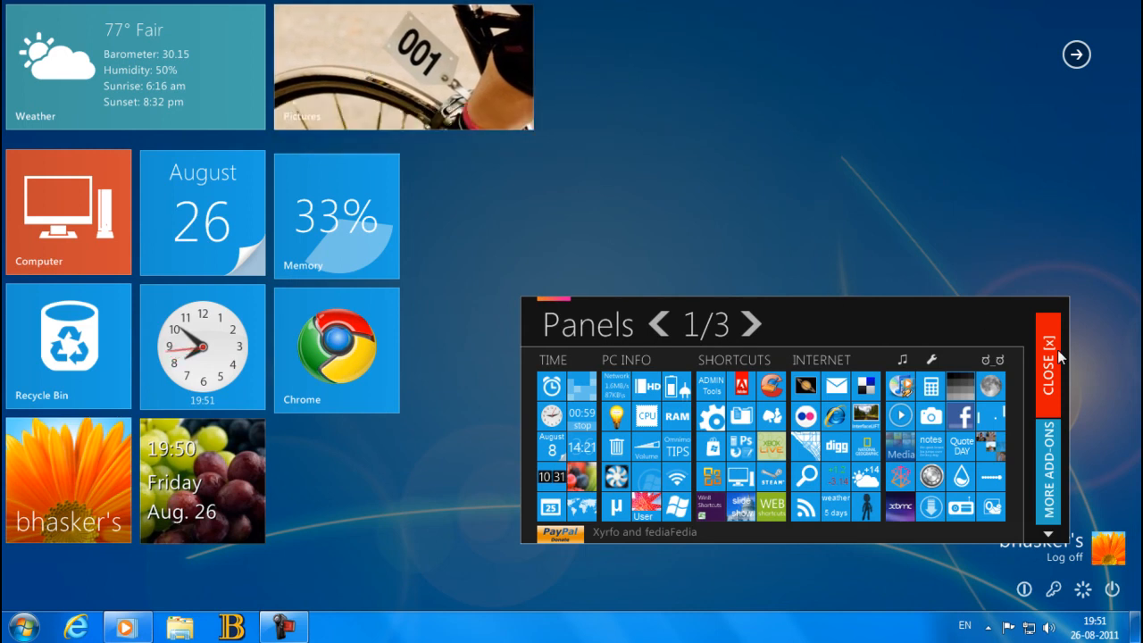
click(1047, 376)
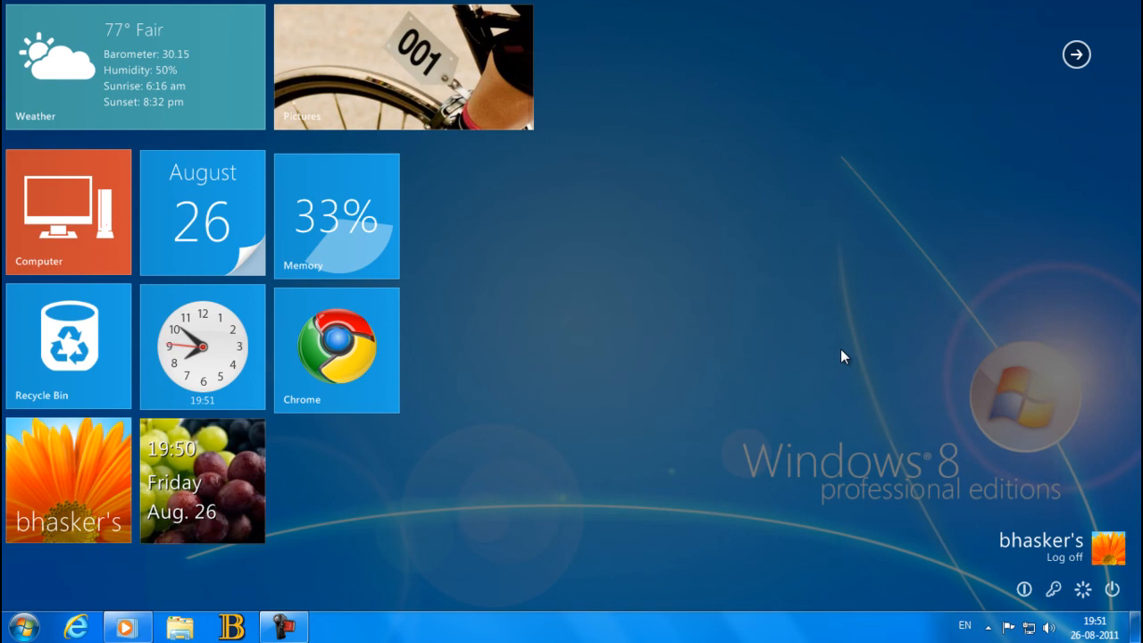